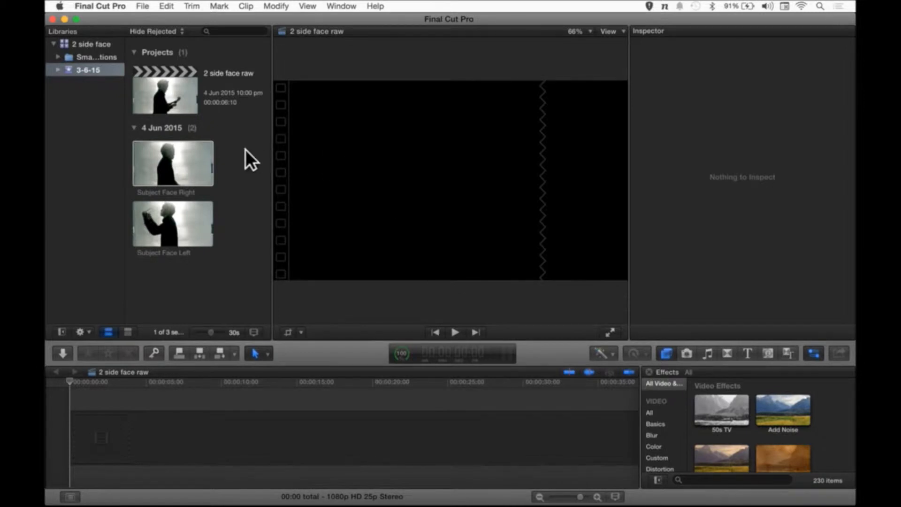
- Preview both face clips, append Subject Face Right to the project, then skim Subject Face Left
{"action": "left_click", "coordinate": [172, 163]}
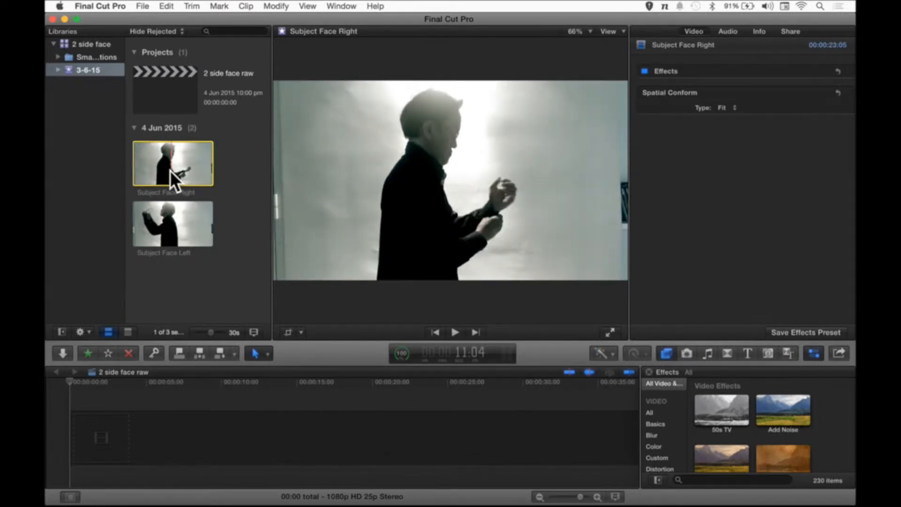
{"action": "left_click", "coordinate": [172, 224]}
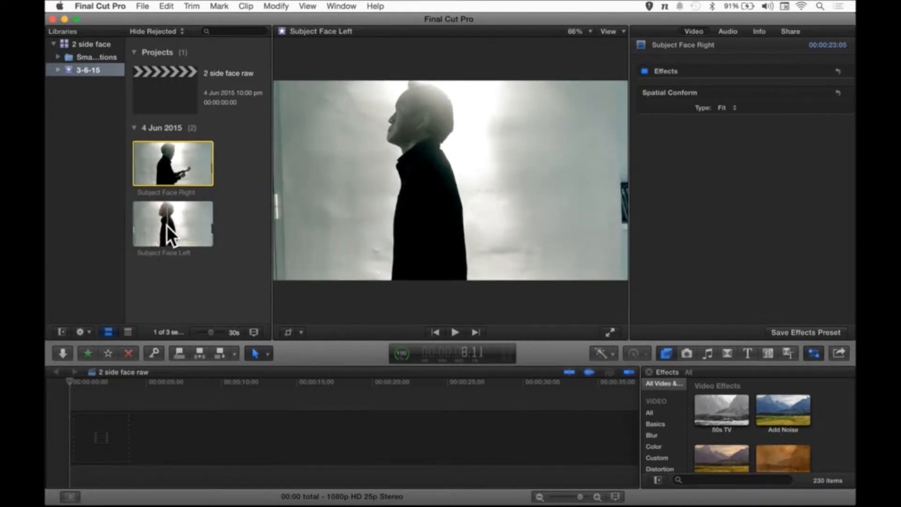
{"action": "left_click", "coordinate": [172, 223]}
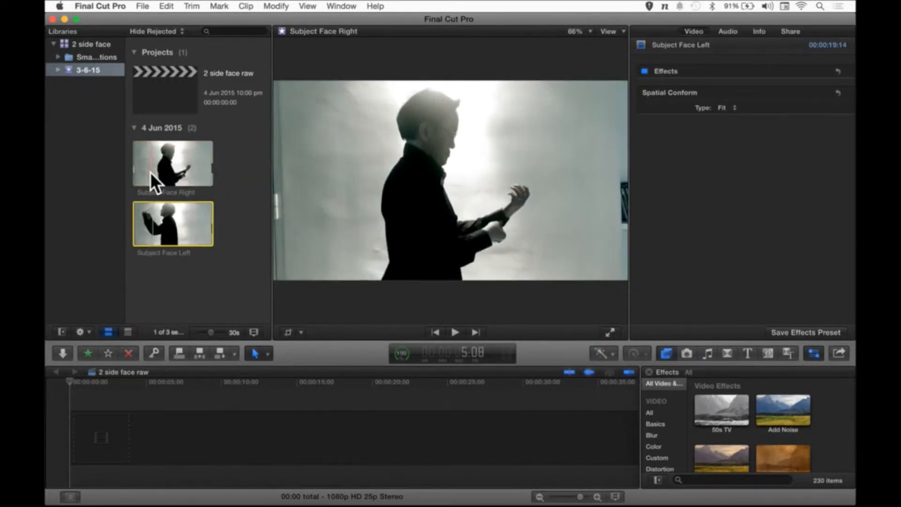
{"action": "left_click", "coordinate": [172, 163]}
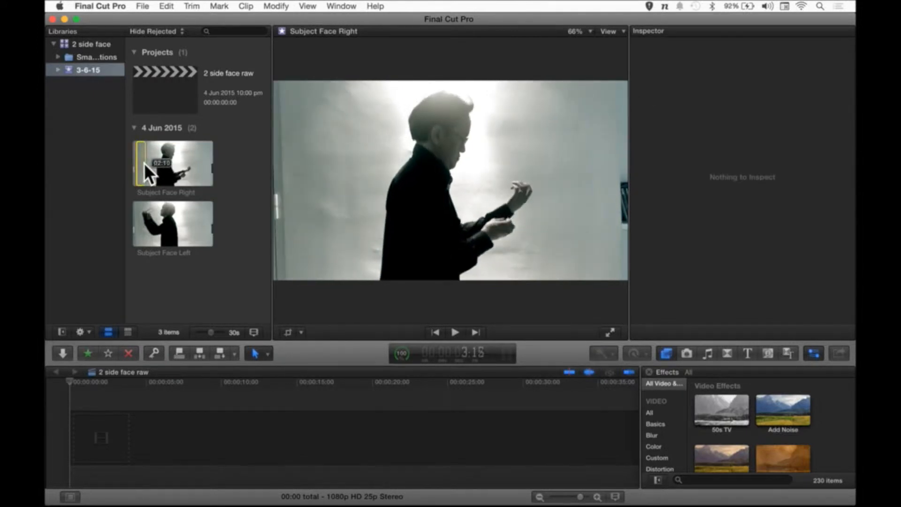
{"action": "mouse_move", "coordinate": [167, 165]}
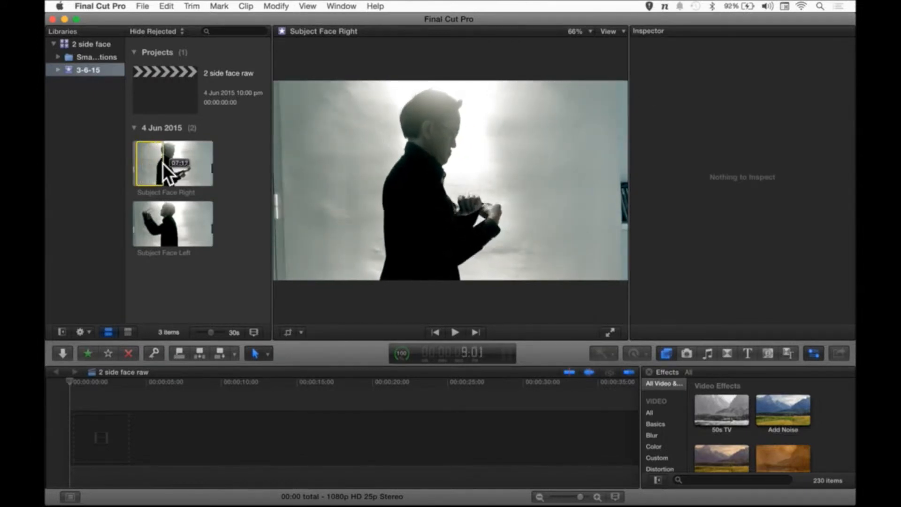
{"action": "mouse_move", "coordinate": [178, 167]}
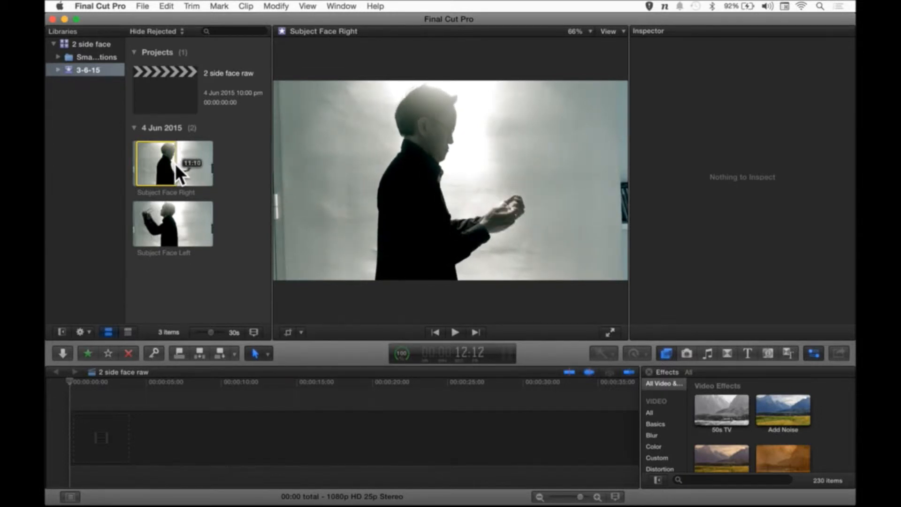
{"action": "left_click", "coordinate": [173, 164]}
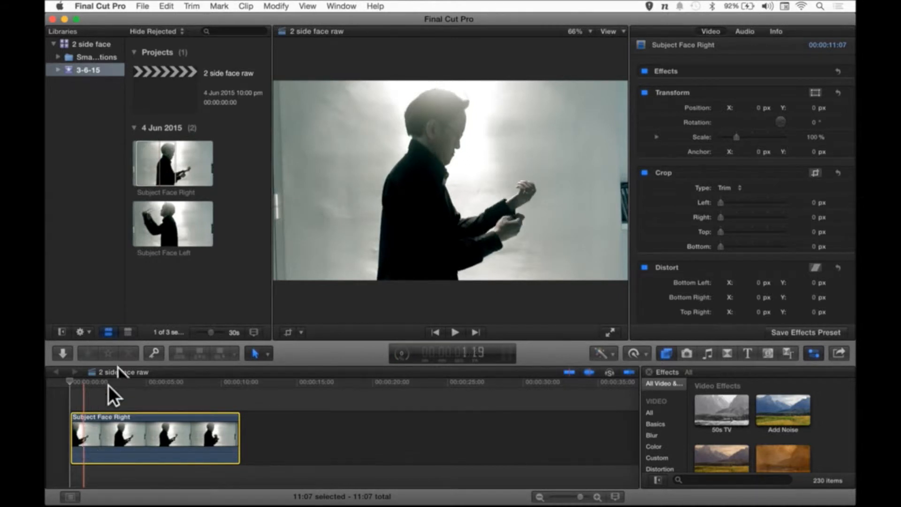
{"action": "left_click", "coordinate": [172, 223]}
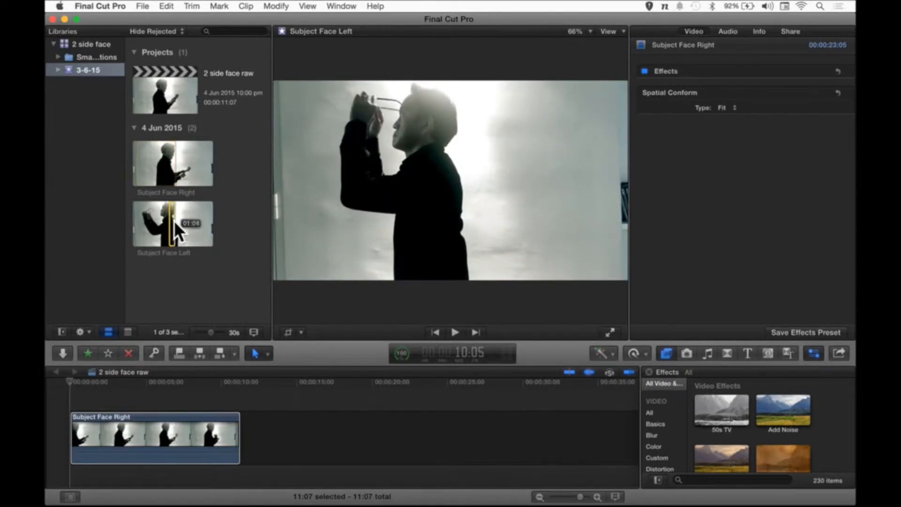
{"action": "mouse_move", "coordinate": [192, 230]}
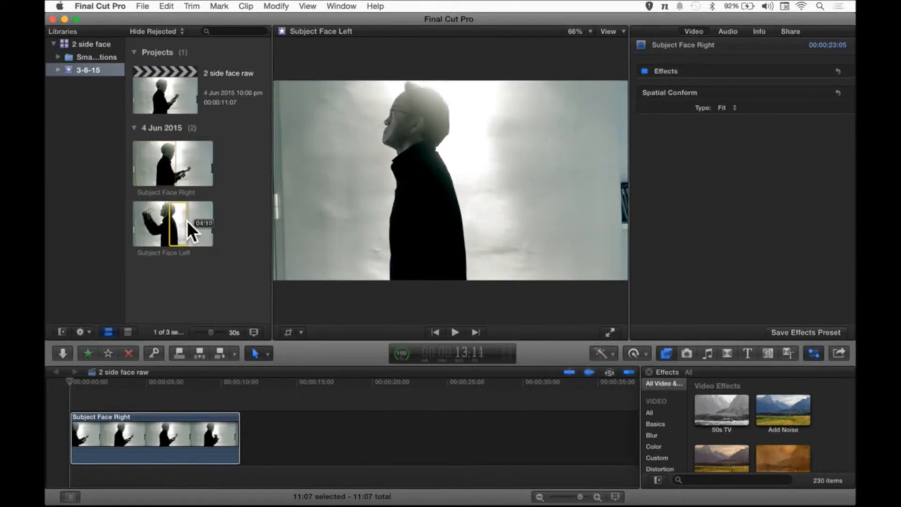
{"action": "mouse_move", "coordinate": [195, 224]}
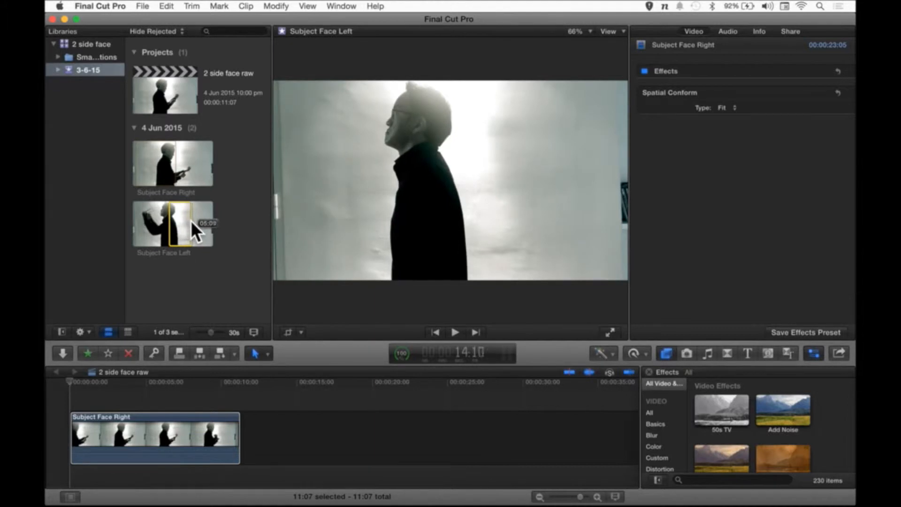
{"action": "mouse_move", "coordinate": [201, 225]}
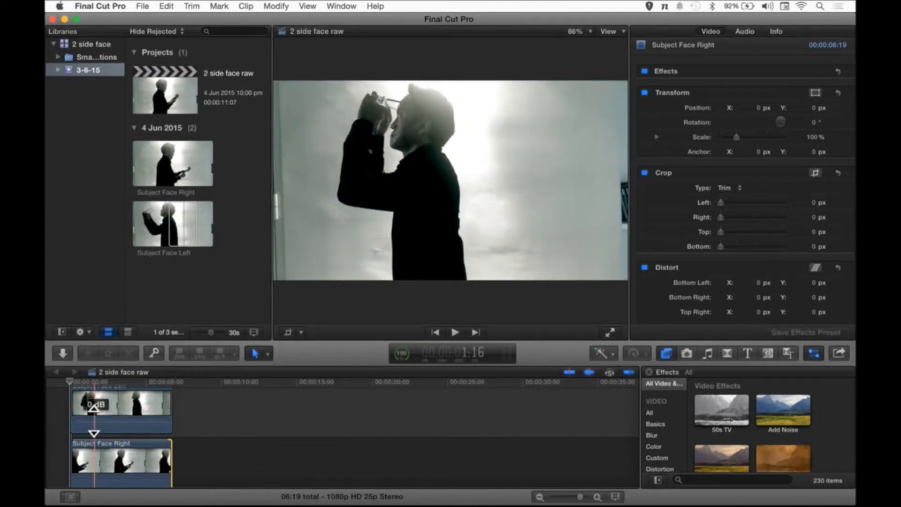
- Connect Subject Face Left above Subject Face Right and trim both clips to 6:19
{"action": "left_click", "coordinate": [126, 408]}
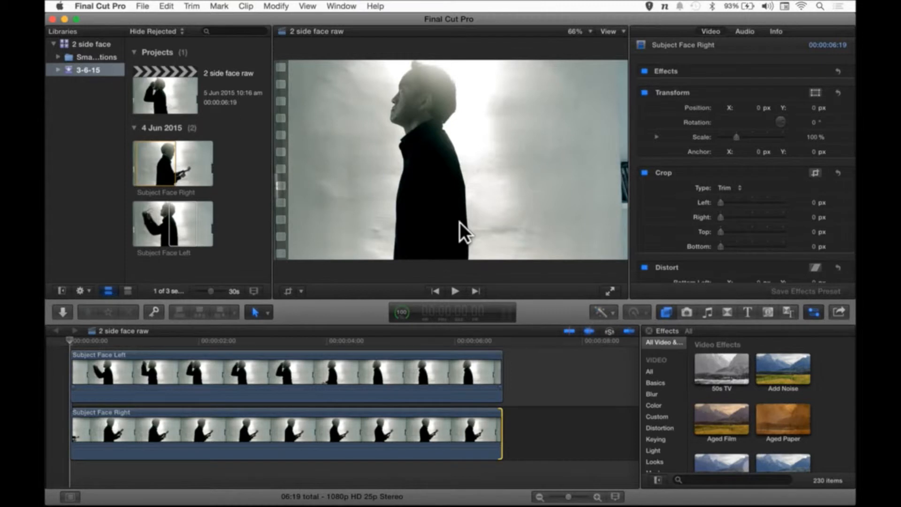
{"action": "mouse_move", "coordinate": [664, 319]}
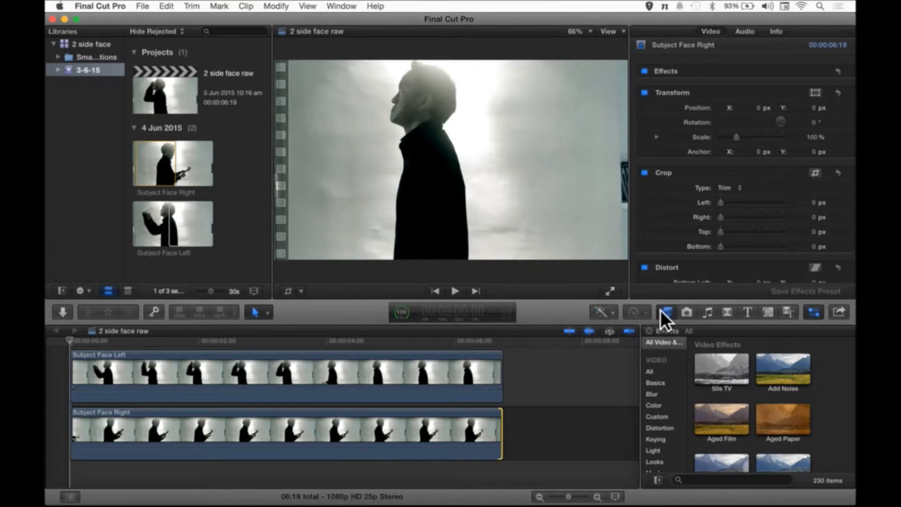
- Search the effects browser for 'draw' so only Draw Mask appears
{"action": "left_click", "coordinate": [665, 312]}
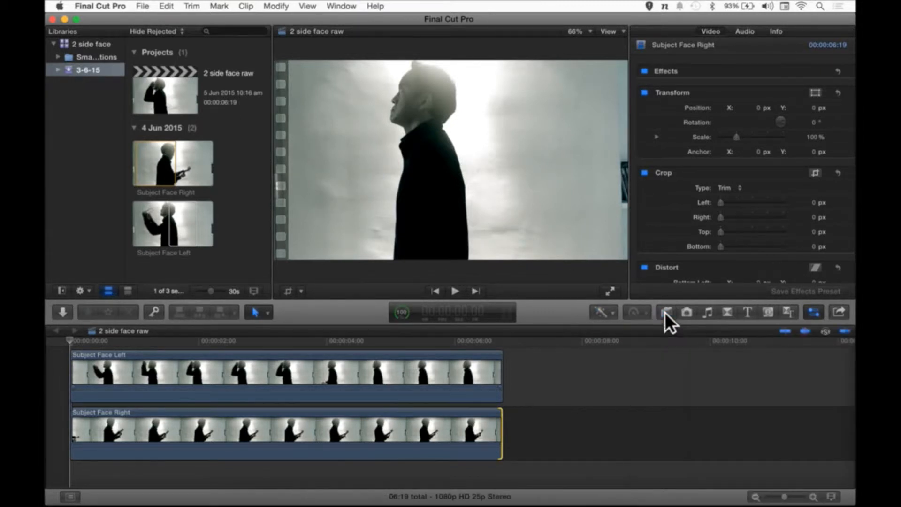
{"action": "left_click", "coordinate": [666, 313]}
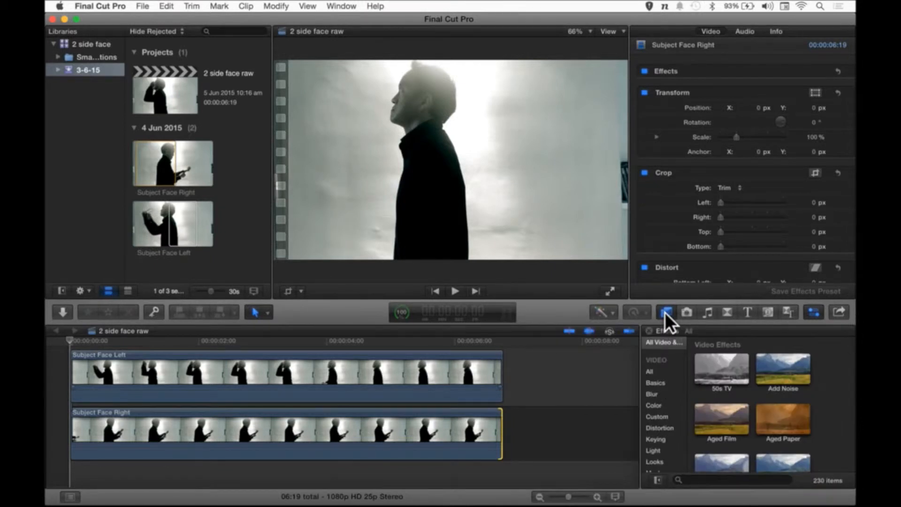
{"action": "mouse_move", "coordinate": [740, 418]}
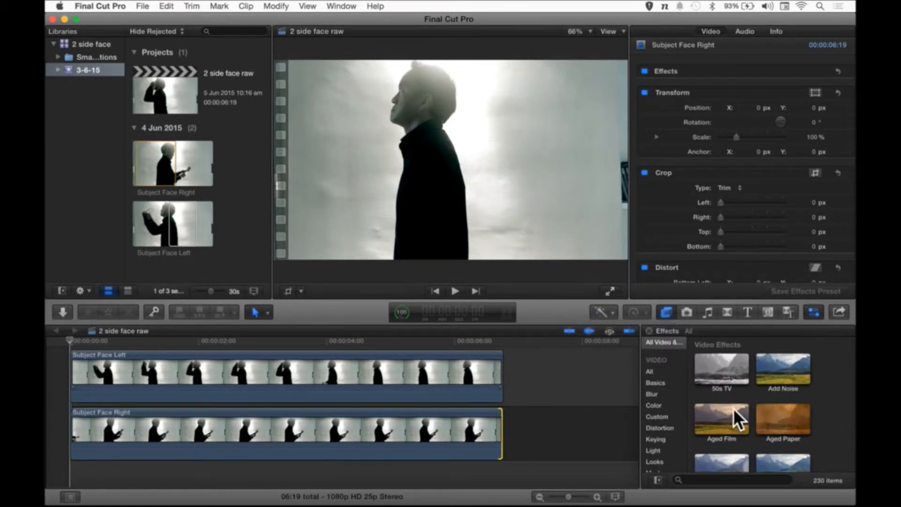
{"action": "mouse_move", "coordinate": [681, 400]}
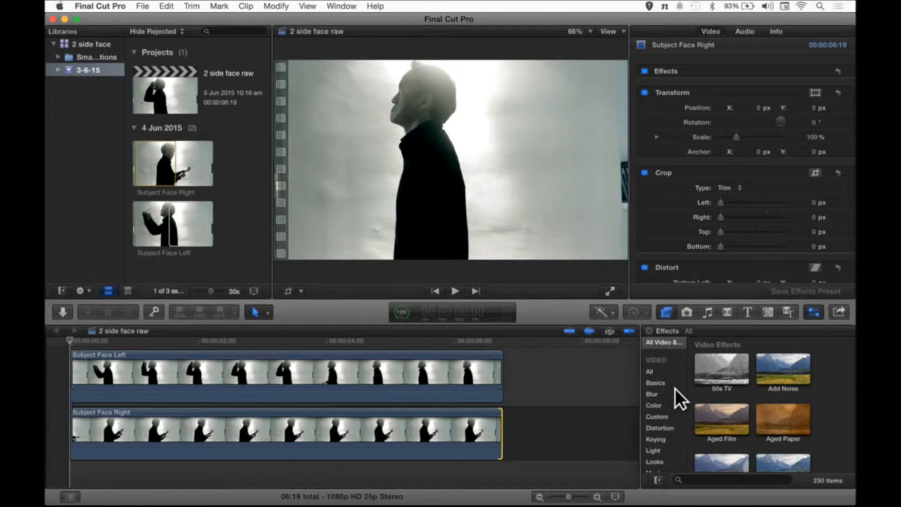
{"action": "mouse_move", "coordinate": [728, 469]}
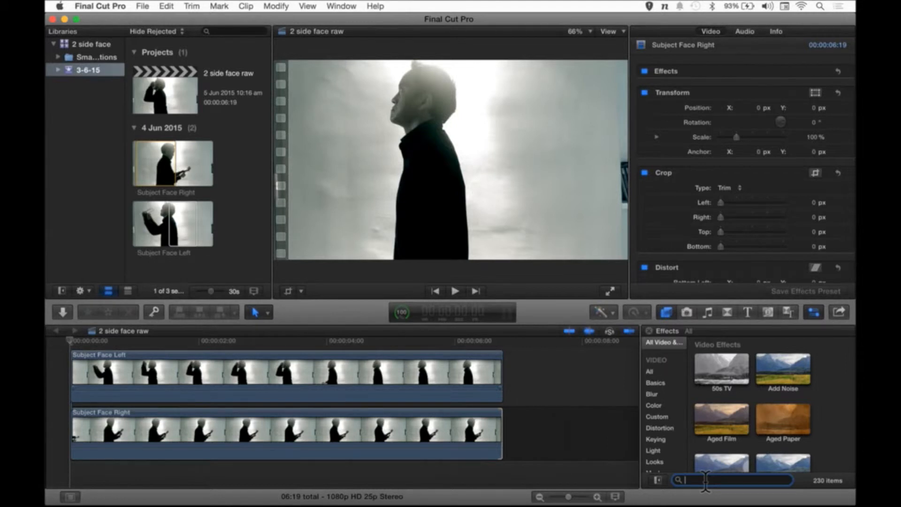
{"action": "type", "text": "d"}
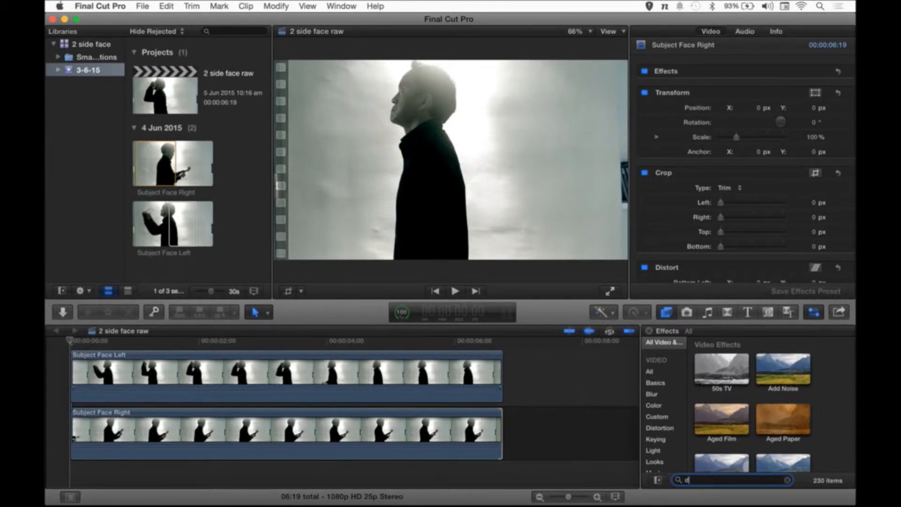
{"action": "type", "text": "raw"}
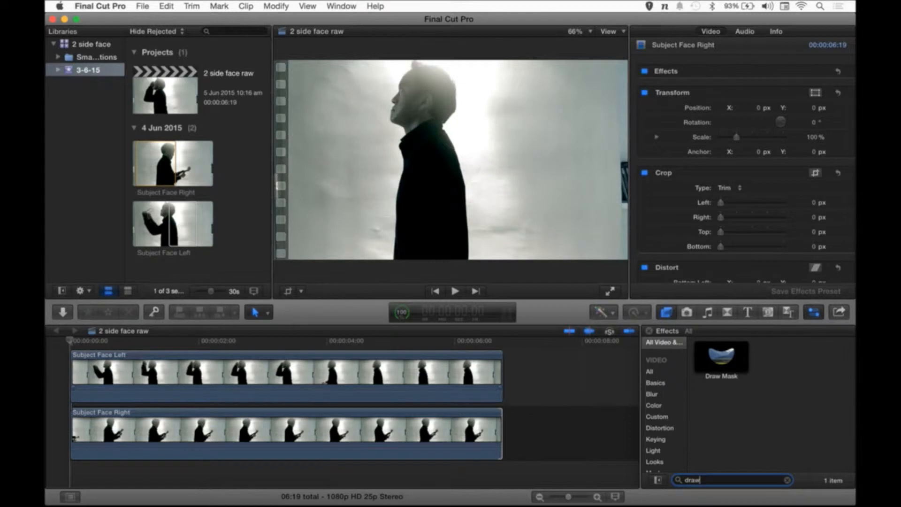
{"action": "mouse_move", "coordinate": [732, 397]}
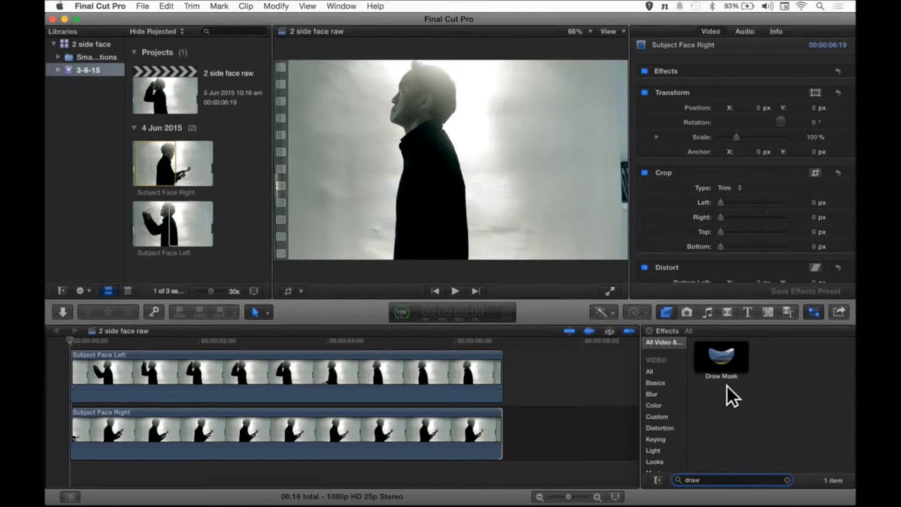
{"action": "mouse_move", "coordinate": [740, 385]}
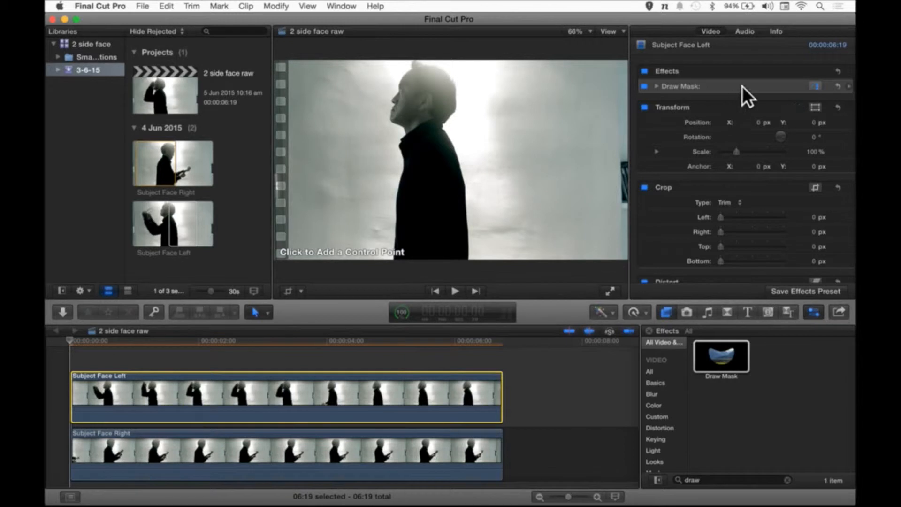
{"action": "mouse_move", "coordinate": [746, 41]}
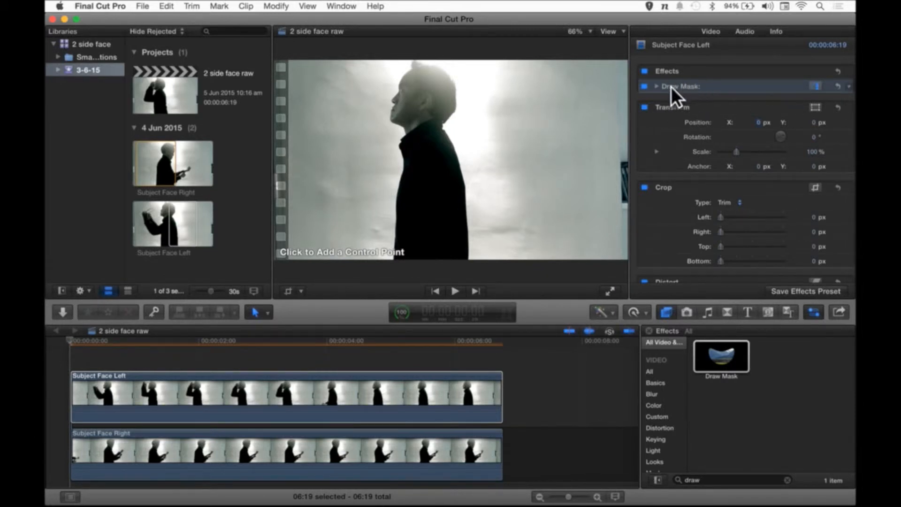
{"action": "mouse_move", "coordinate": [681, 95]}
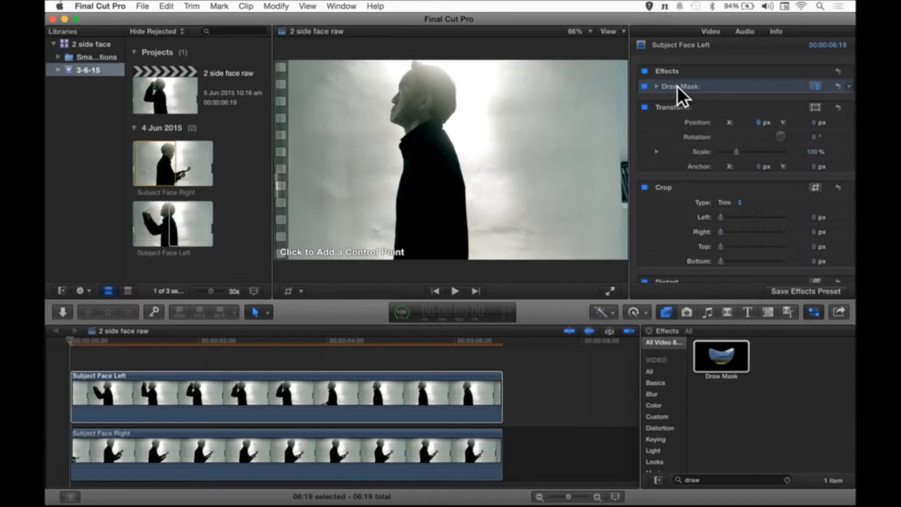
- Apply Draw Mask to Subject Face Left and expand its settings in the Inspector
{"action": "left_click", "coordinate": [656, 85]}
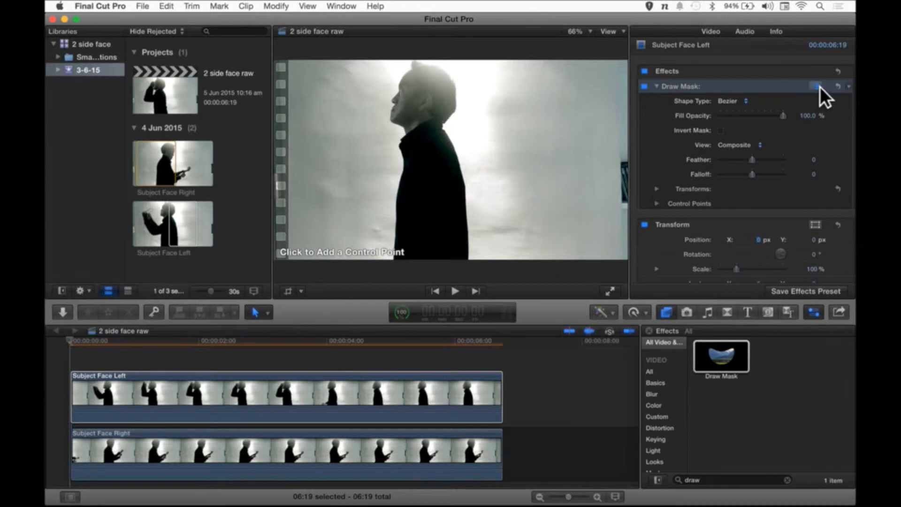
{"action": "mouse_move", "coordinate": [811, 109]}
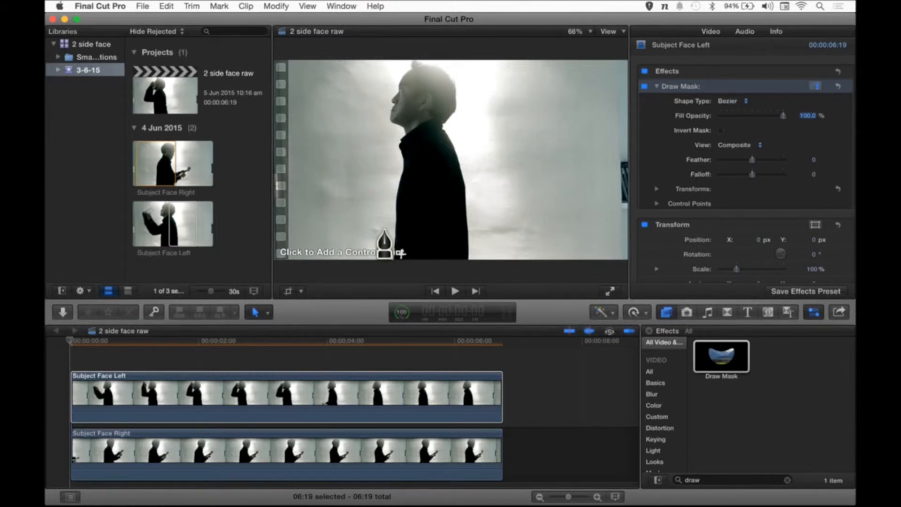
{"action": "mouse_move", "coordinate": [332, 276]}
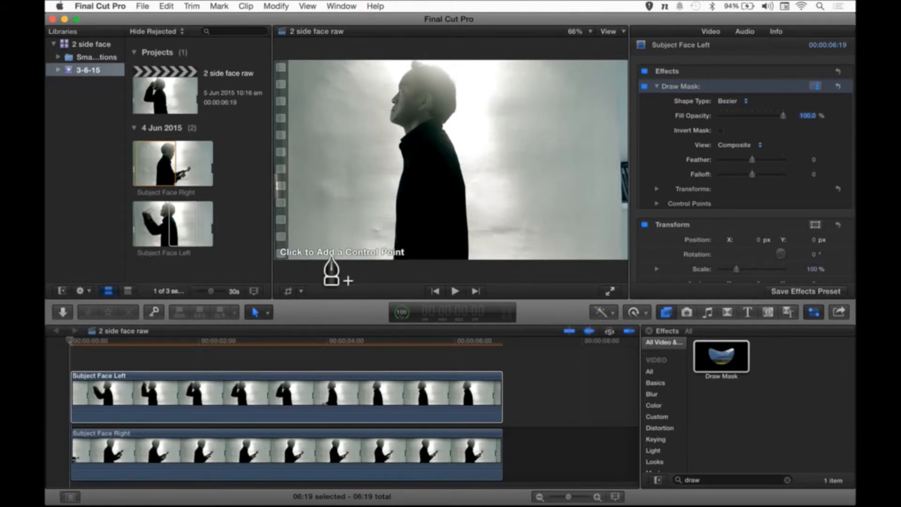
{"action": "mouse_move", "coordinate": [365, 239]}
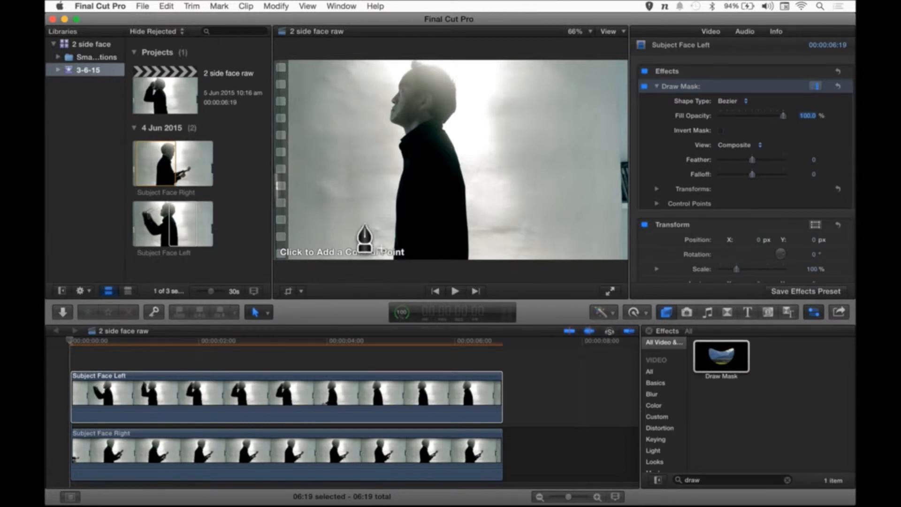
{"action": "mouse_move", "coordinate": [391, 107]}
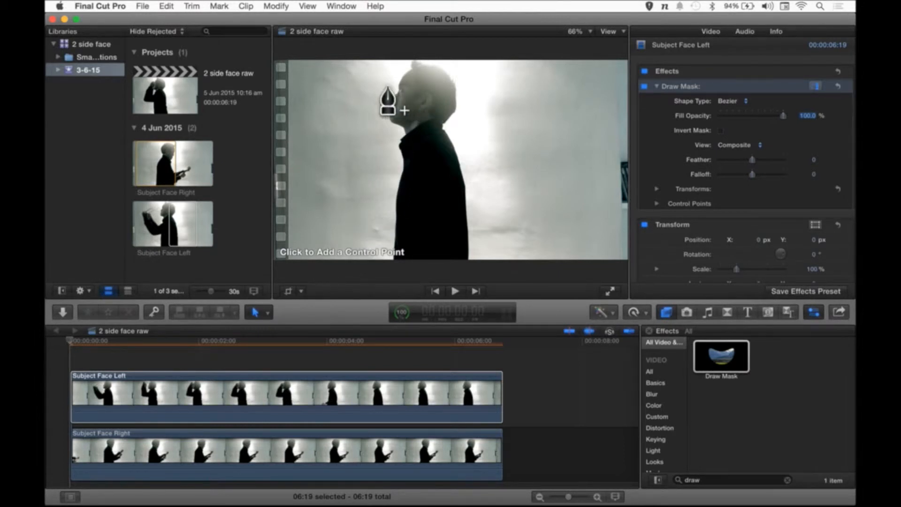
{"action": "mouse_move", "coordinate": [411, 118]}
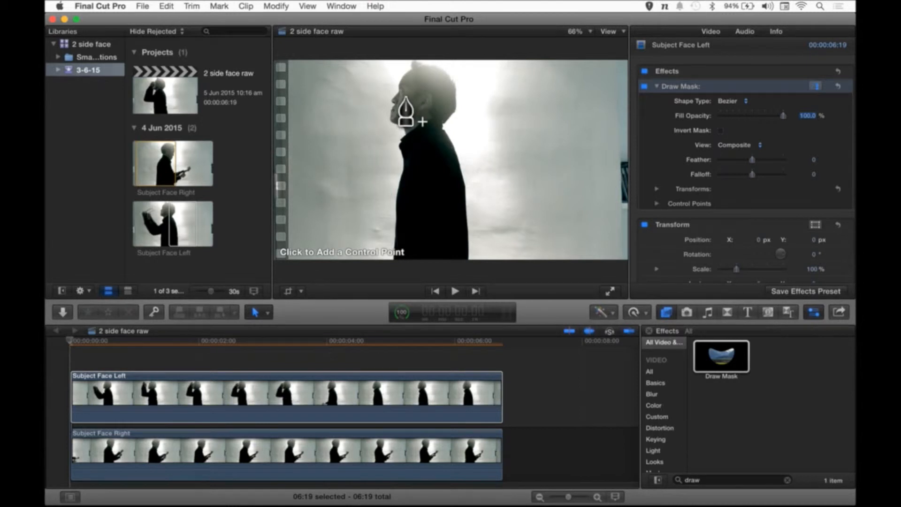
{"action": "mouse_move", "coordinate": [376, 168]}
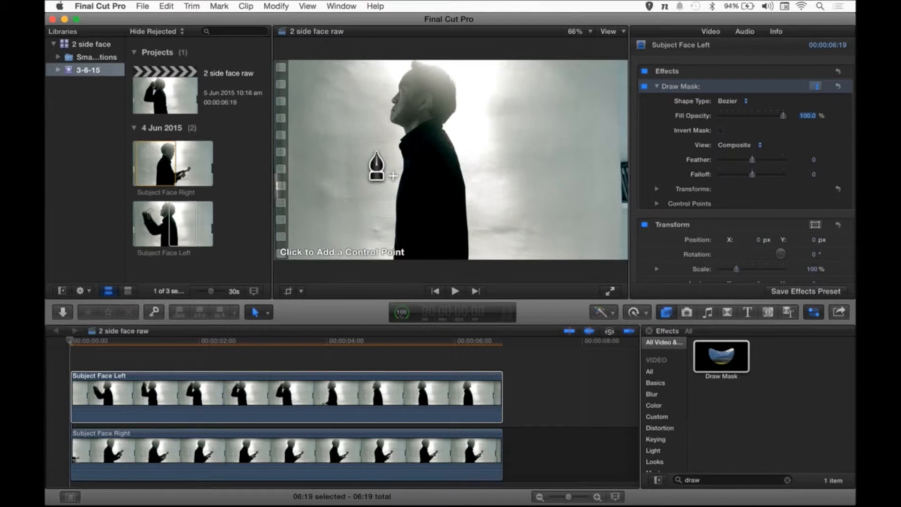
{"action": "mouse_move", "coordinate": [424, 80]}
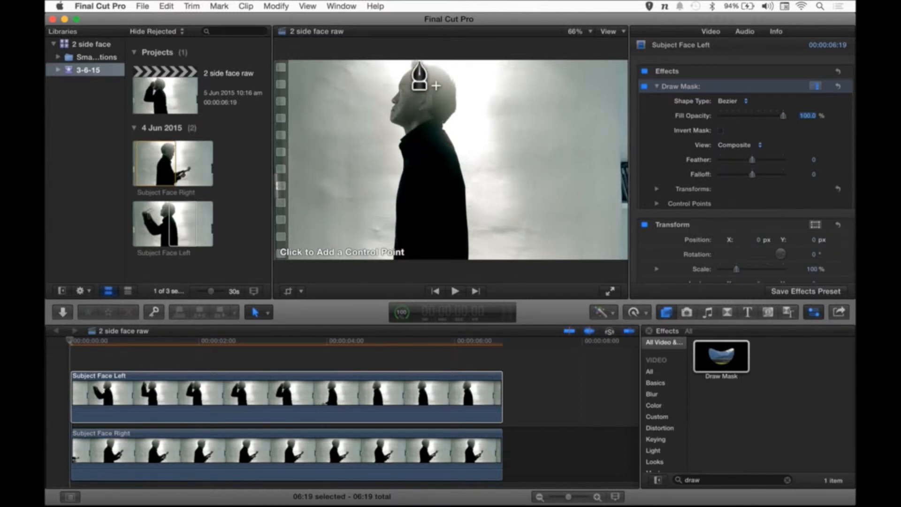
{"action": "mouse_move", "coordinate": [424, 192]}
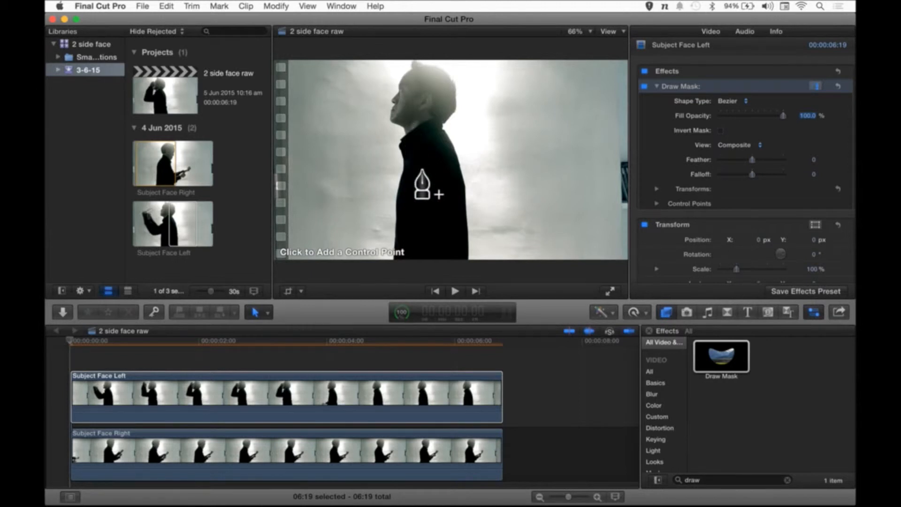
{"action": "mouse_move", "coordinate": [423, 239]}
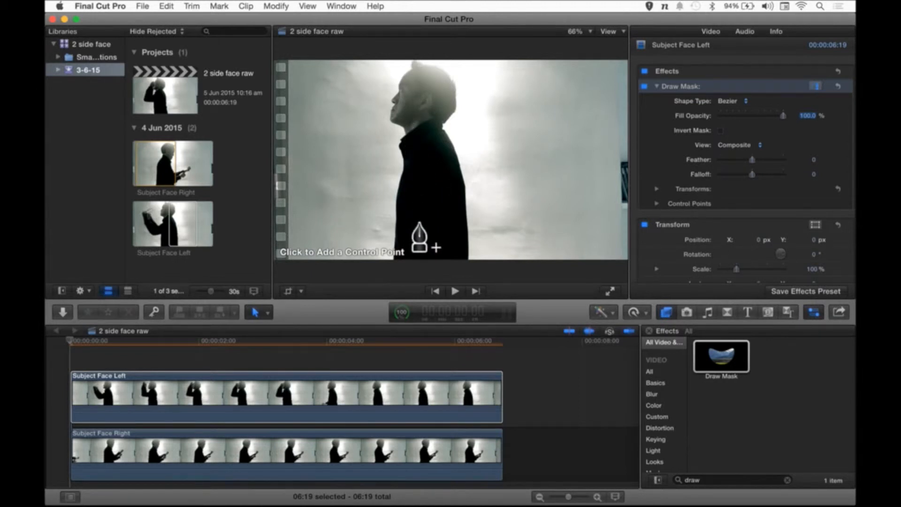
{"action": "mouse_move", "coordinate": [431, 212]}
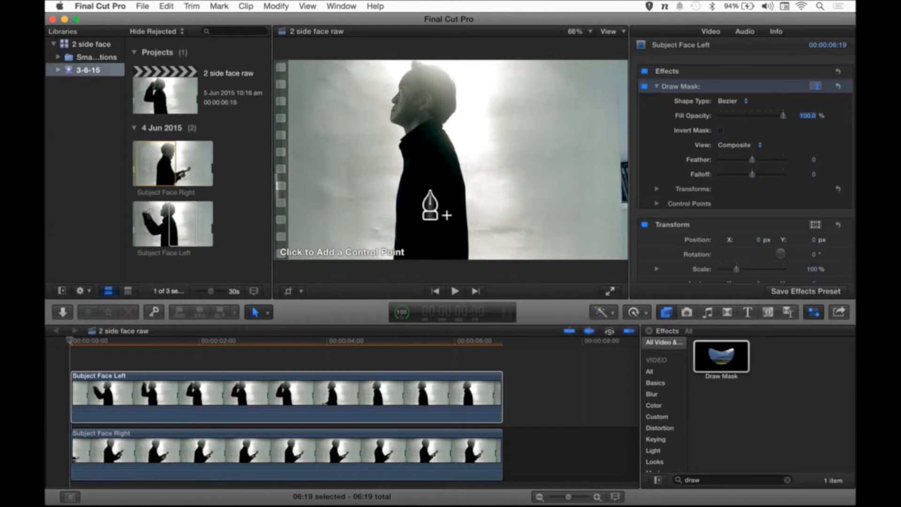
{"action": "mouse_move", "coordinate": [434, 118]}
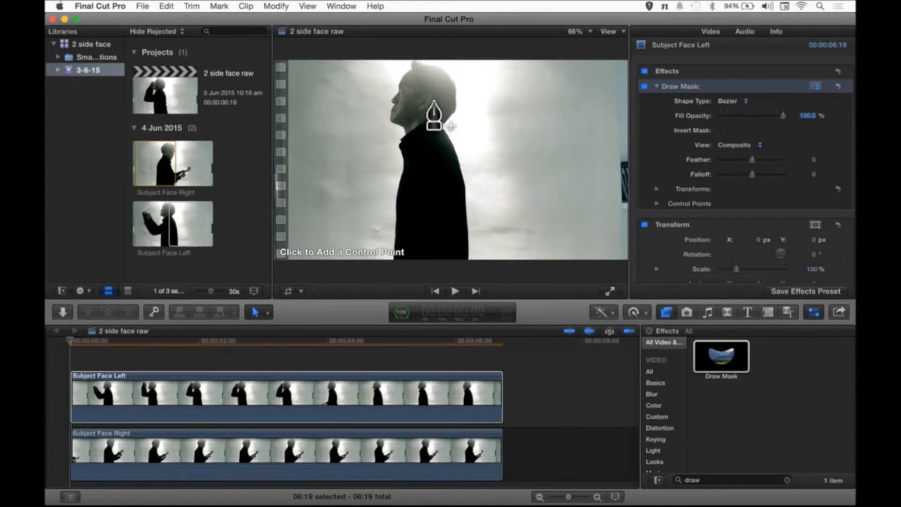
{"action": "mouse_move", "coordinate": [465, 227]}
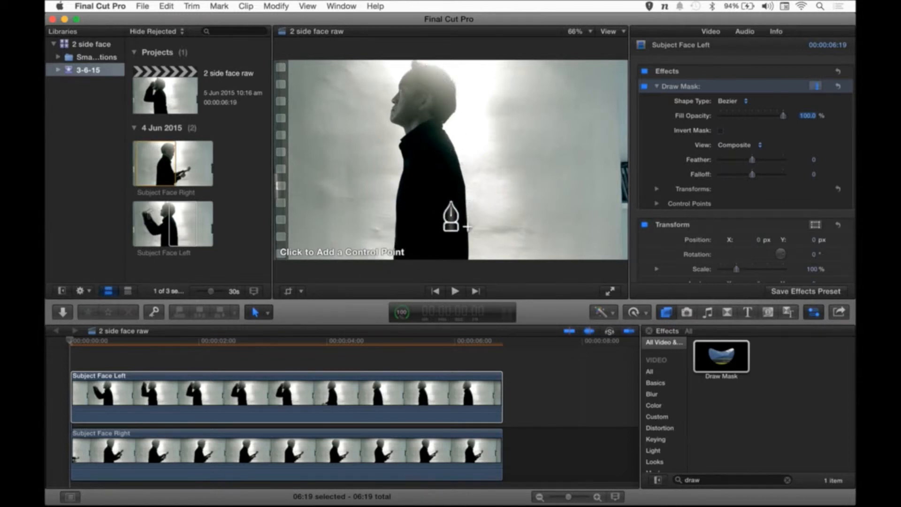
{"action": "mouse_move", "coordinate": [440, 92]}
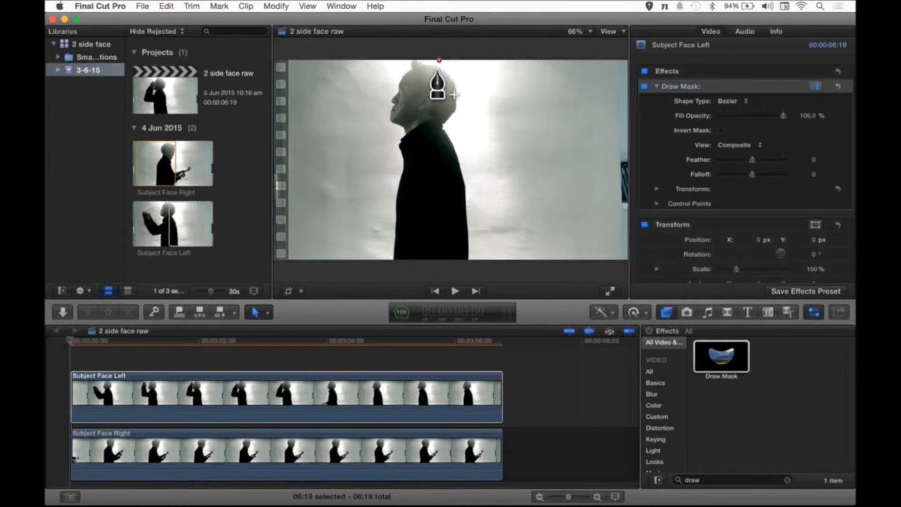
{"action": "mouse_move", "coordinate": [437, 91]}
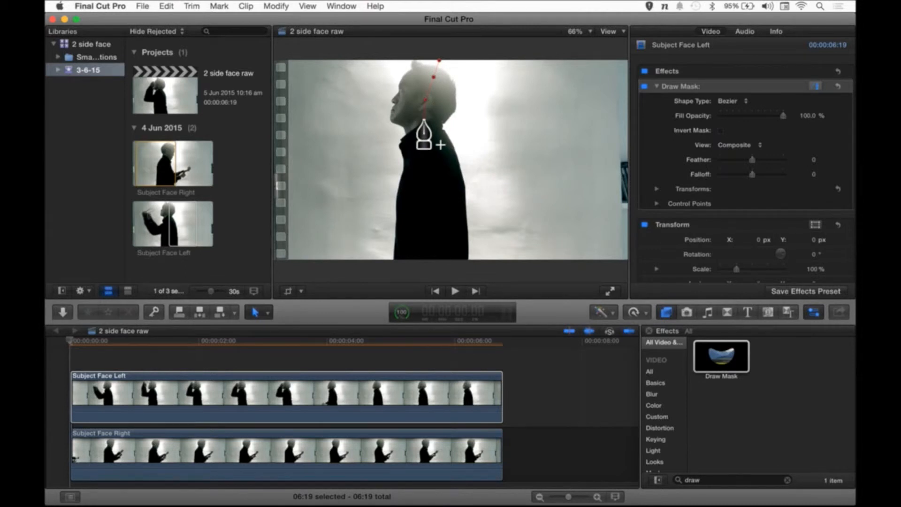
{"action": "mouse_move", "coordinate": [437, 152]}
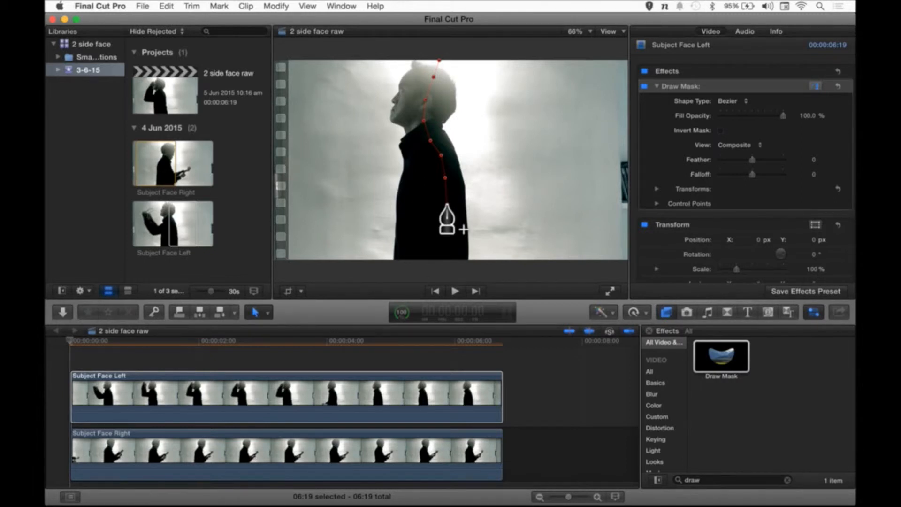
{"action": "mouse_move", "coordinate": [452, 250]}
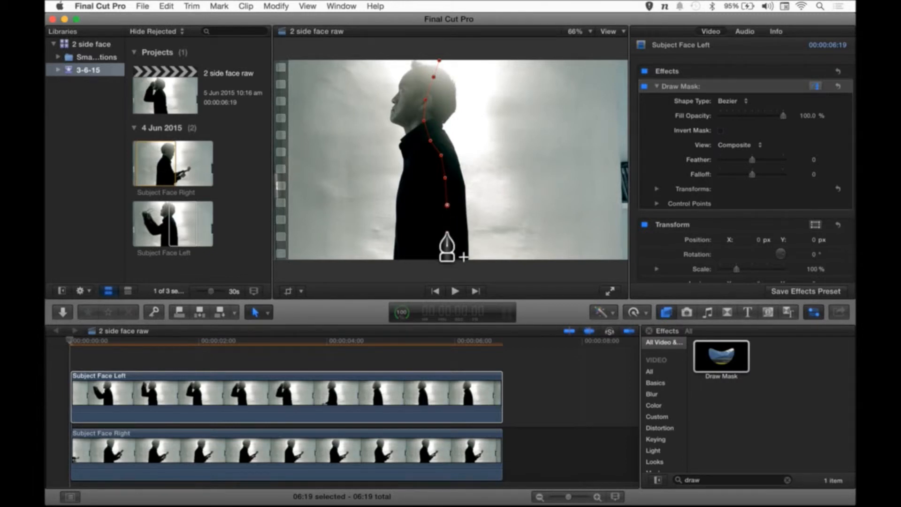
{"action": "mouse_move", "coordinate": [454, 238]}
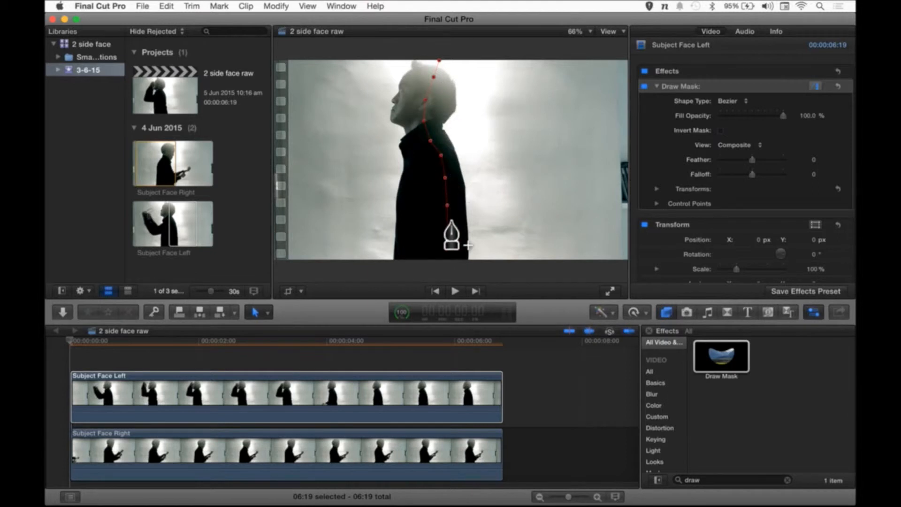
{"action": "mouse_move", "coordinate": [443, 274]}
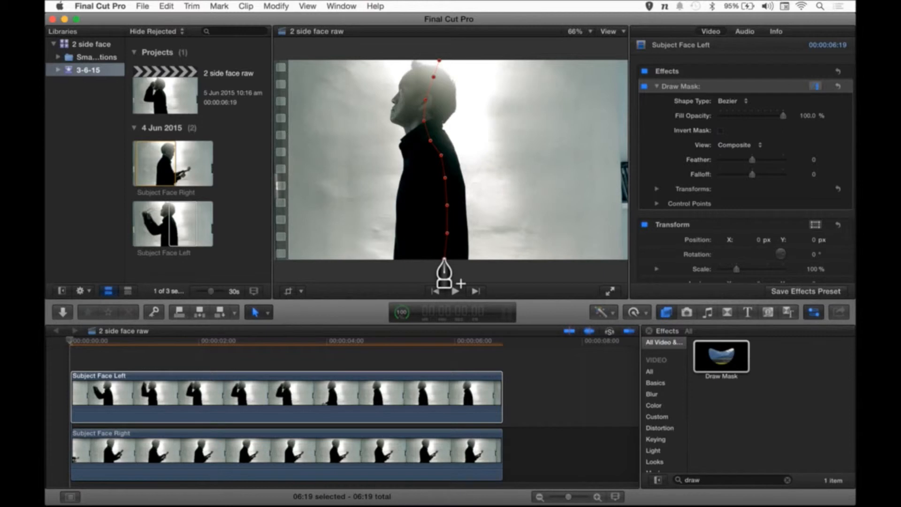
{"action": "mouse_move", "coordinate": [443, 284]}
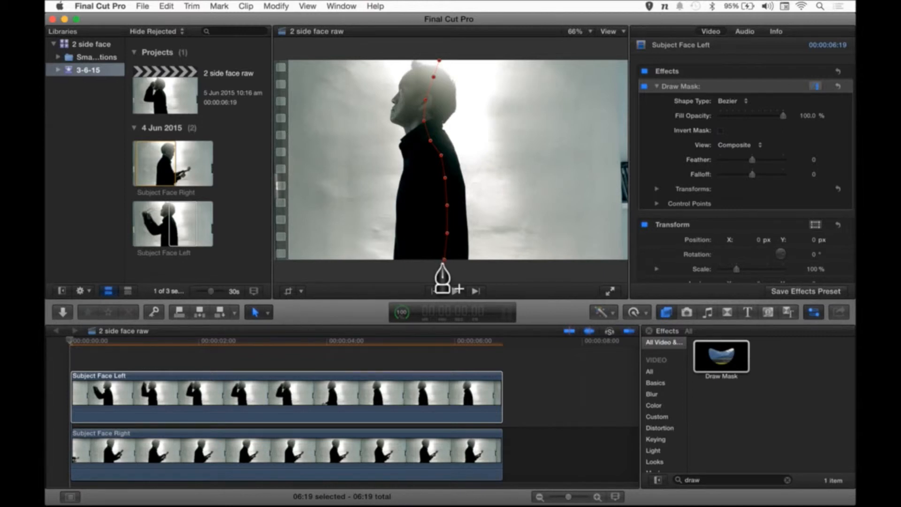
{"action": "mouse_move", "coordinate": [311, 86]}
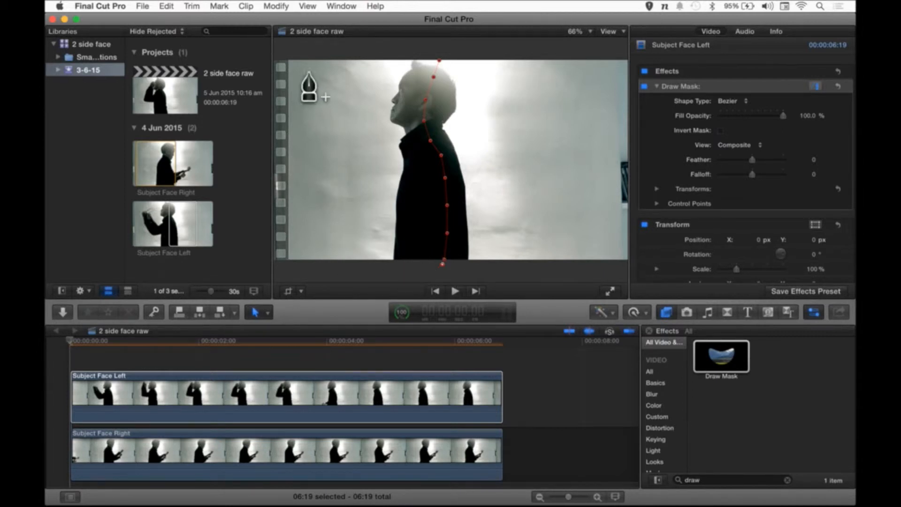
{"action": "mouse_move", "coordinate": [280, 275]}
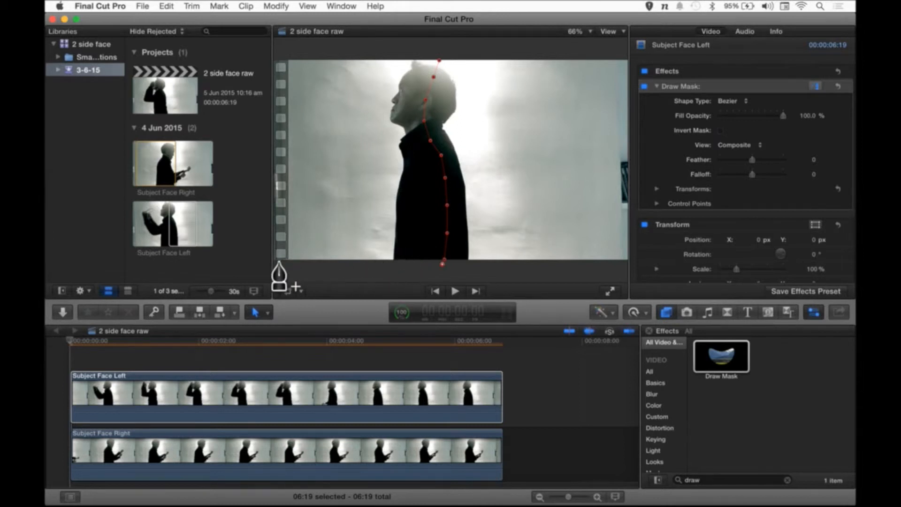
{"action": "mouse_move", "coordinate": [277, 281]}
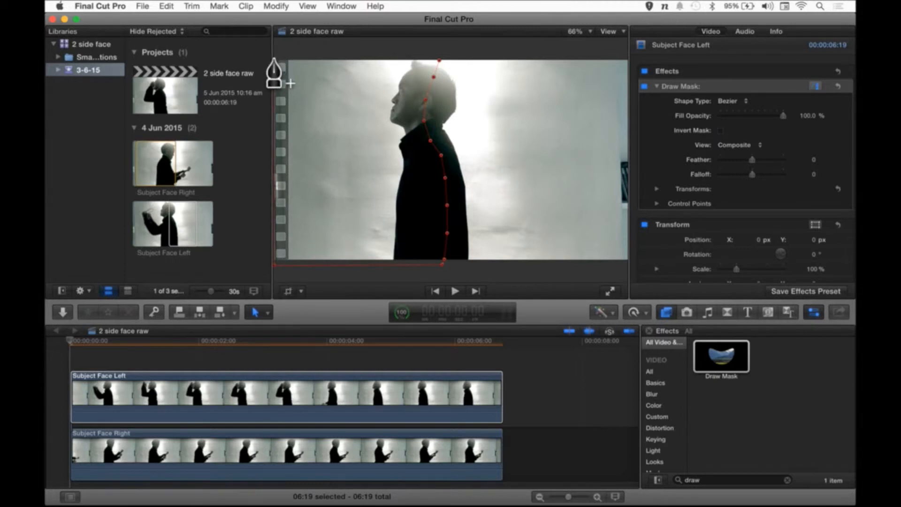
{"action": "mouse_move", "coordinate": [445, 75]}
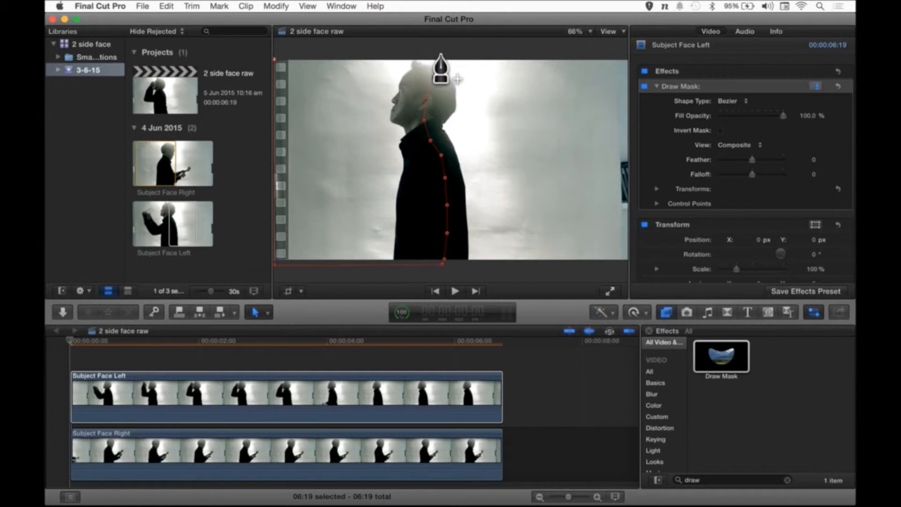
{"action": "mouse_move", "coordinate": [443, 72]}
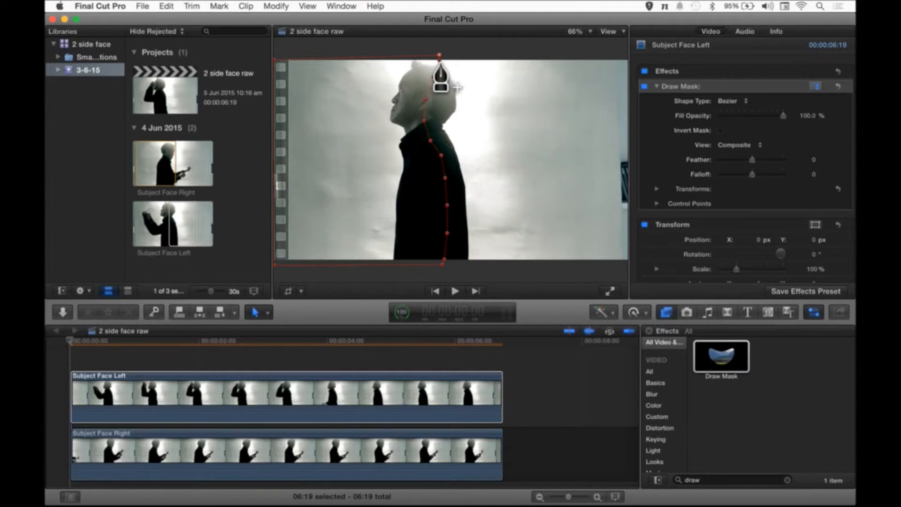
- Close the Draw Mask shape tracing the man's face and body profile
{"action": "left_click", "coordinate": [727, 101]}
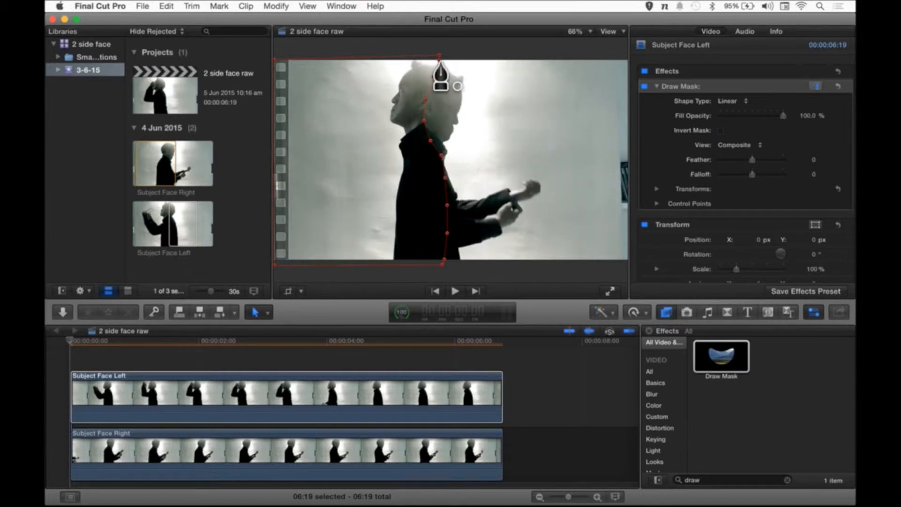
{"action": "mouse_move", "coordinate": [450, 169]}
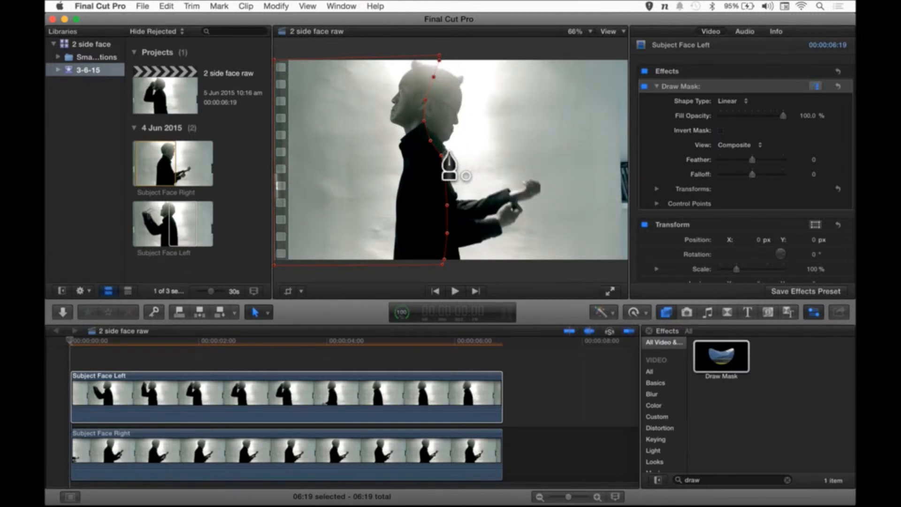
{"action": "mouse_move", "coordinate": [490, 79]}
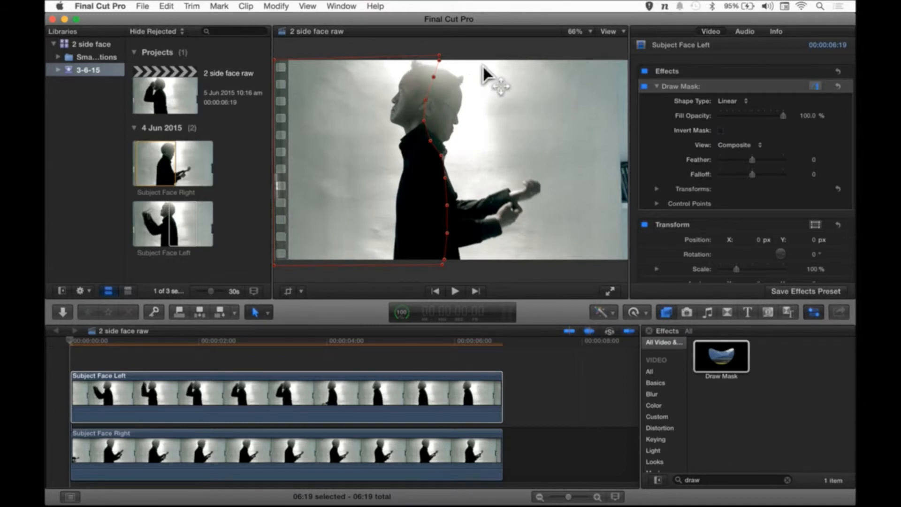
{"action": "mouse_move", "coordinate": [414, 115]}
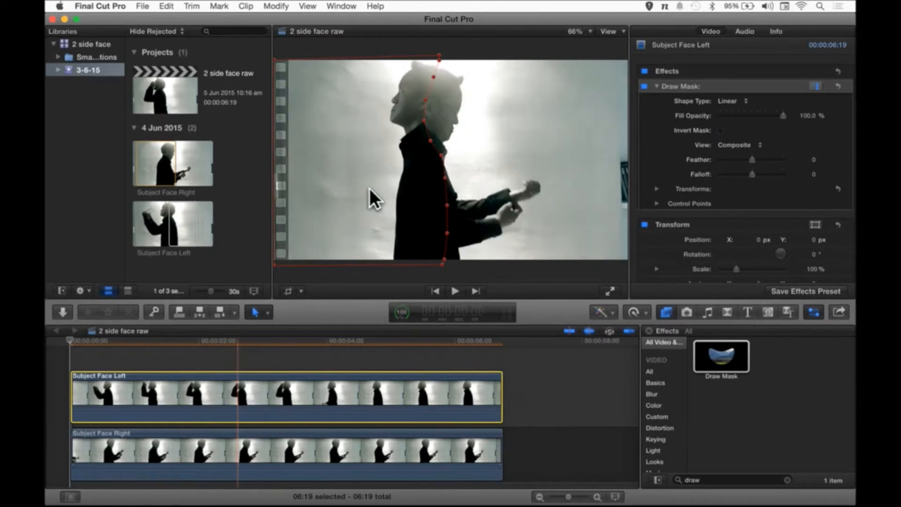
{"action": "mouse_move", "coordinate": [430, 152]}
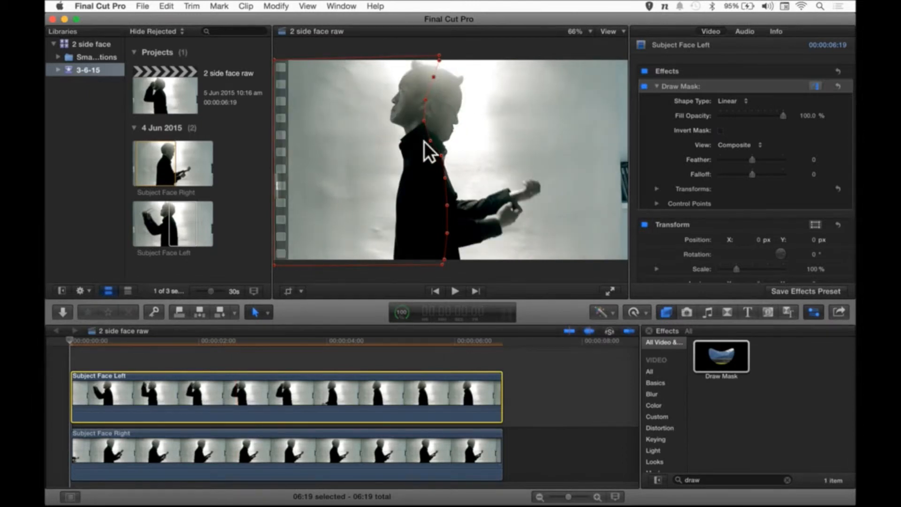
{"action": "mouse_move", "coordinate": [492, 110]}
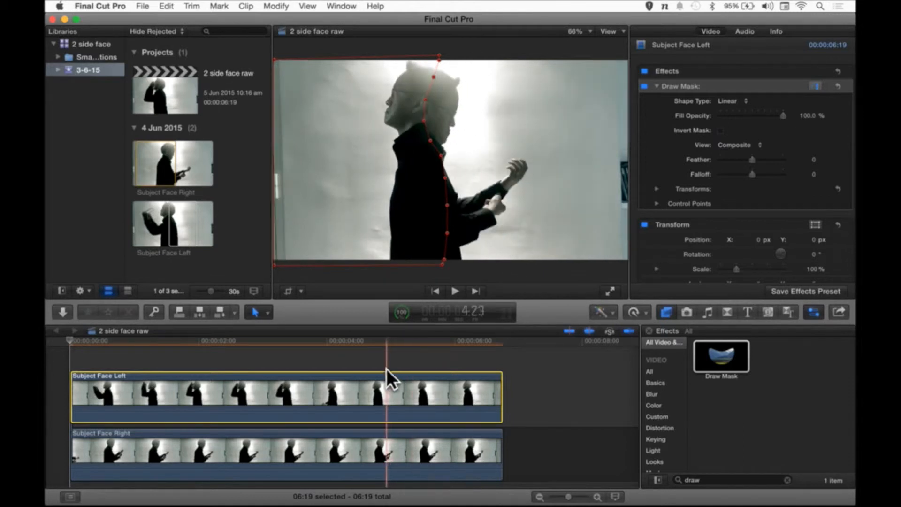
{"action": "left_click", "coordinate": [391, 340]}
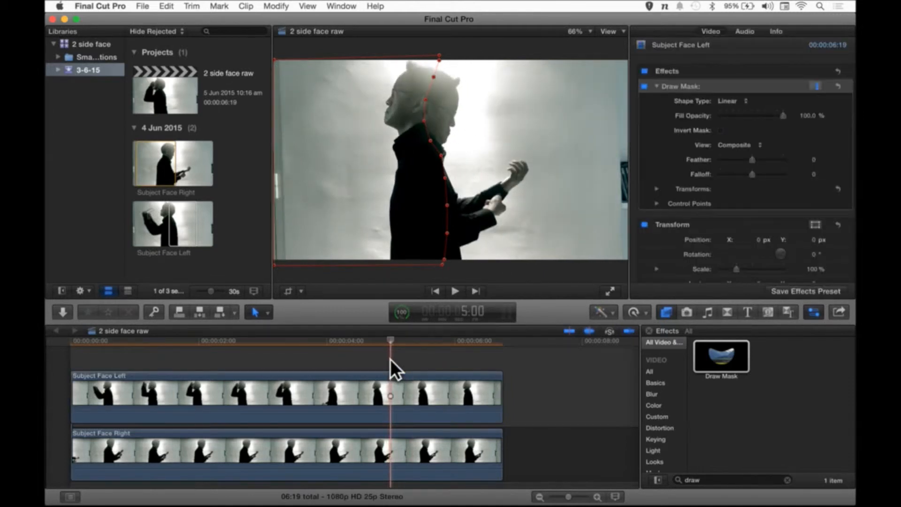
{"action": "mouse_move", "coordinate": [434, 61]}
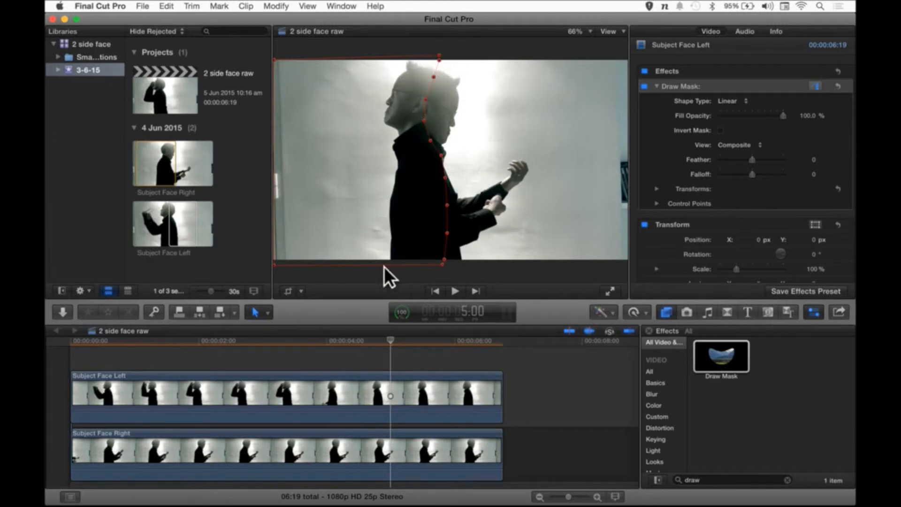
{"action": "mouse_move", "coordinate": [820, 102]}
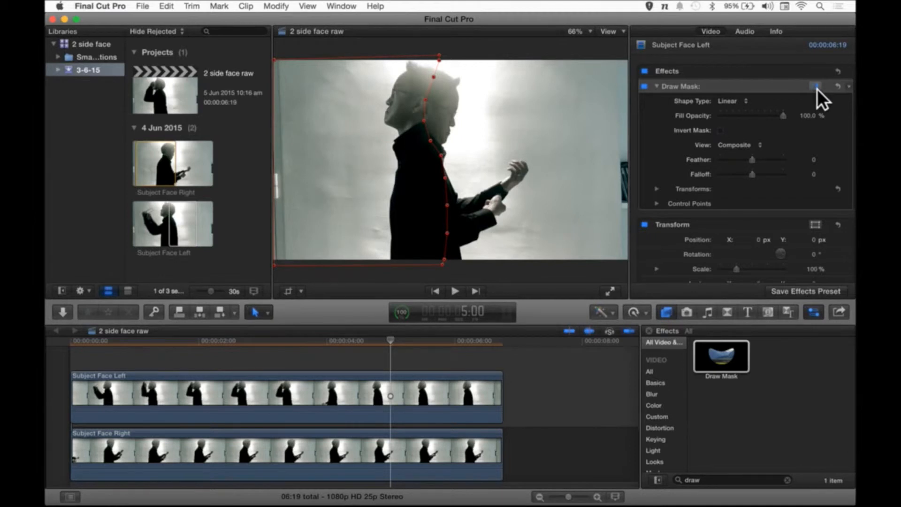
- Hide the mask onscreen controls and play the composite from the project start
{"action": "left_click", "coordinate": [816, 86]}
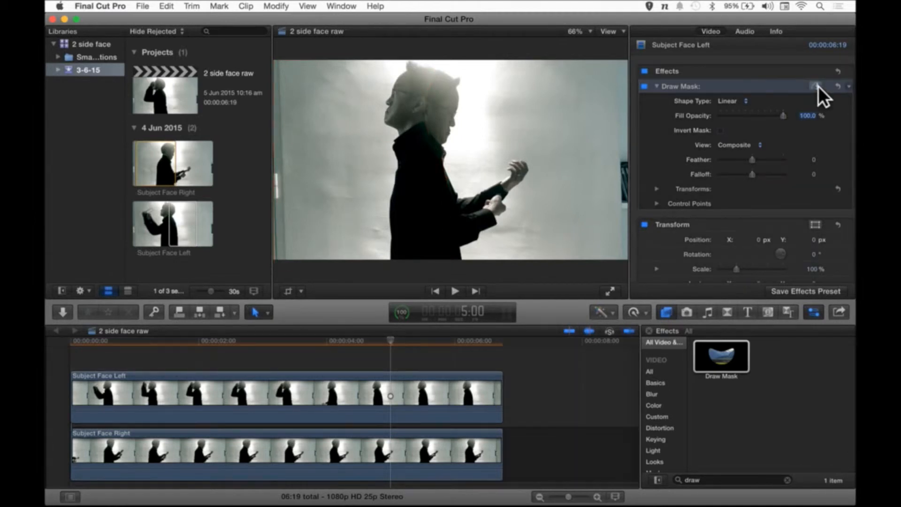
{"action": "mouse_move", "coordinate": [287, 403]}
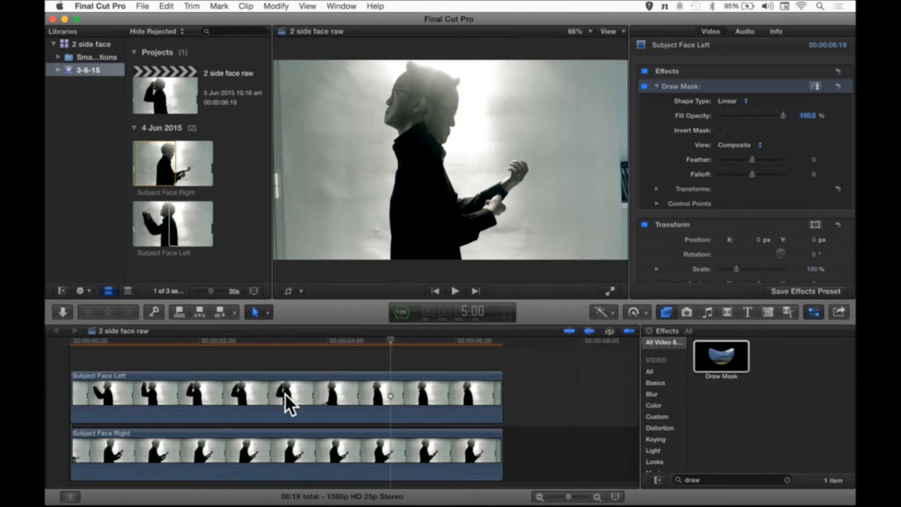
{"action": "left_click", "coordinate": [100, 341]}
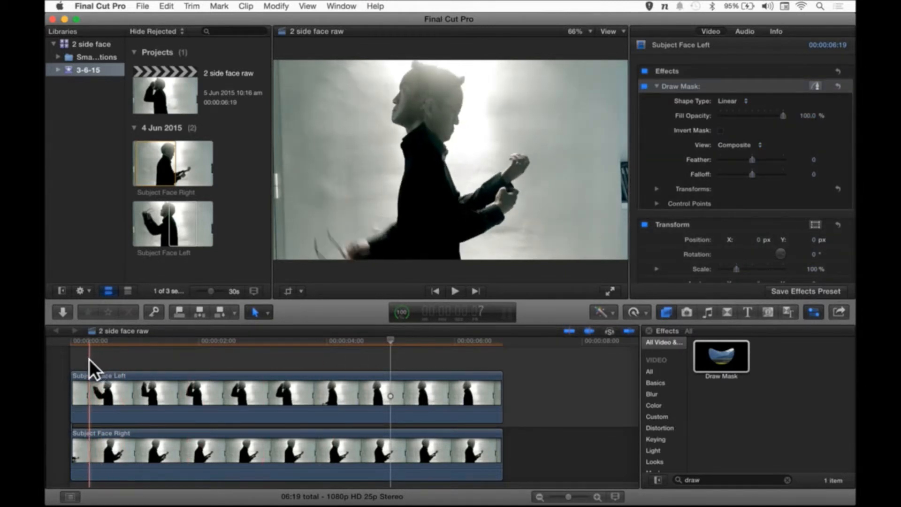
{"action": "left_click", "coordinate": [454, 291]}
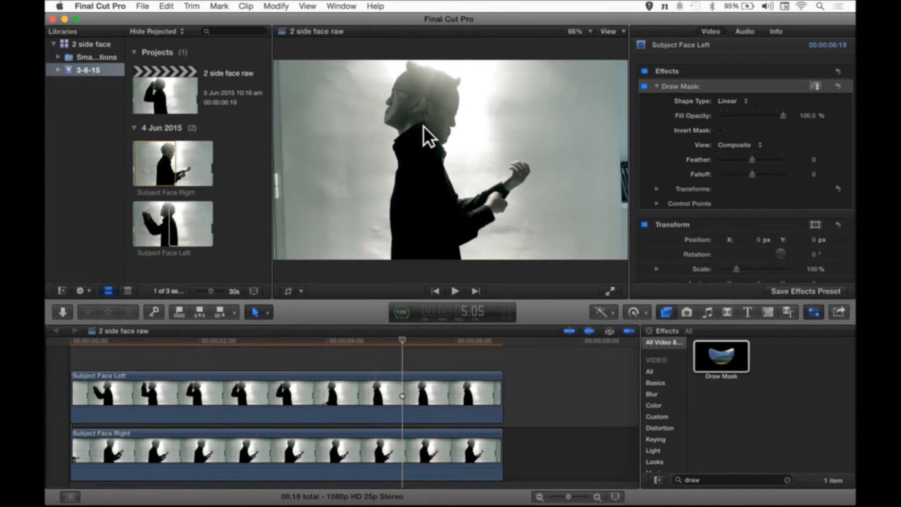
{"action": "mouse_move", "coordinate": [428, 161]}
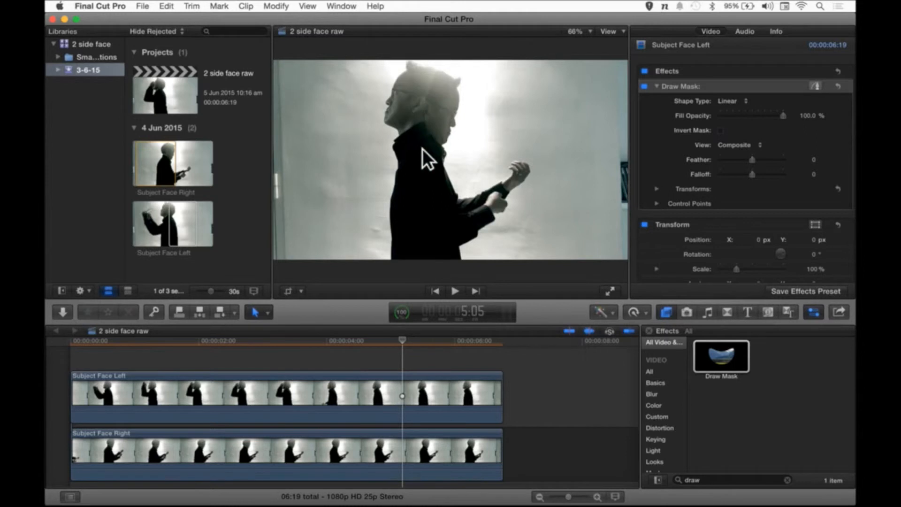
{"action": "mouse_move", "coordinate": [451, 80]}
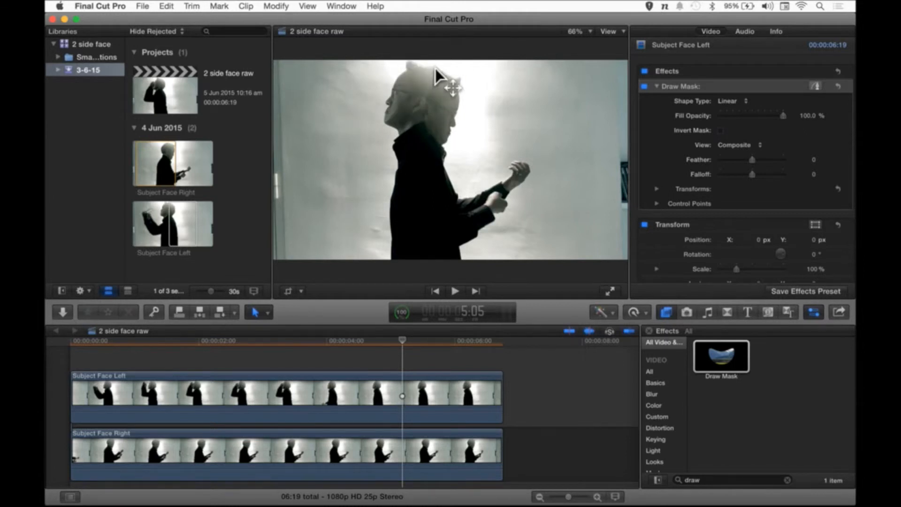
- Select Subject Face Left and set its Draw Mask feather to -62
{"action": "left_click", "coordinate": [377, 340]}
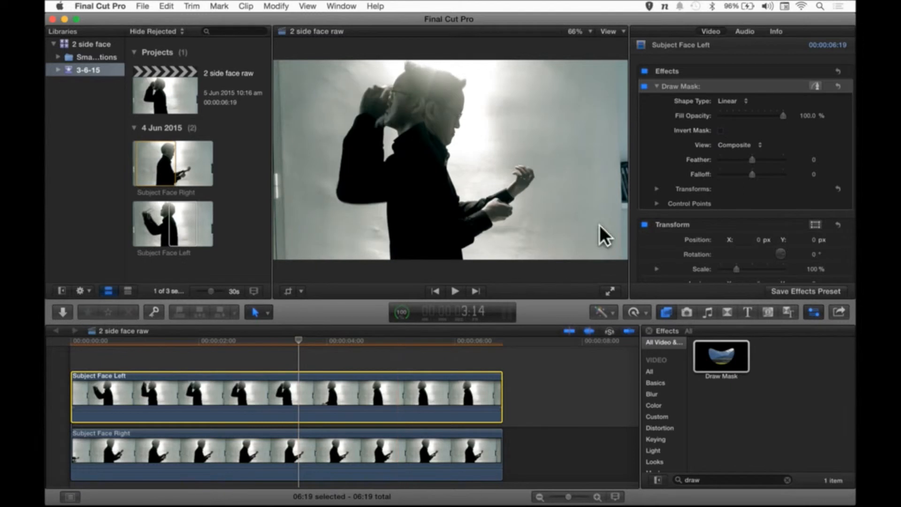
{"action": "mouse_move", "coordinate": [730, 140]}
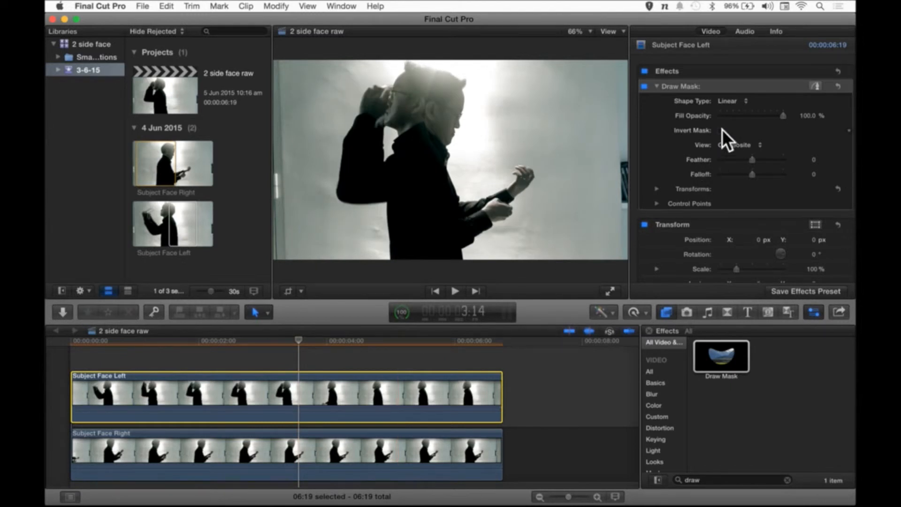
{"action": "mouse_move", "coordinate": [696, 101]}
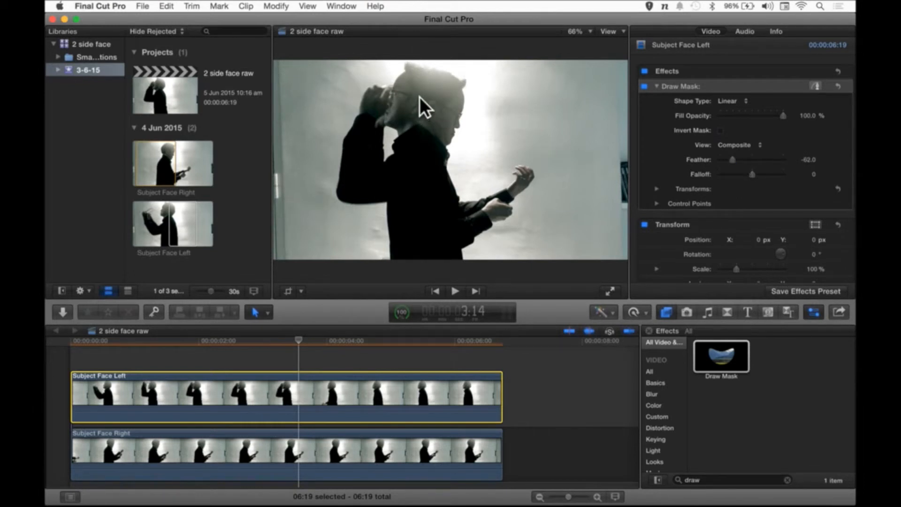
{"action": "mouse_move", "coordinate": [440, 91]}
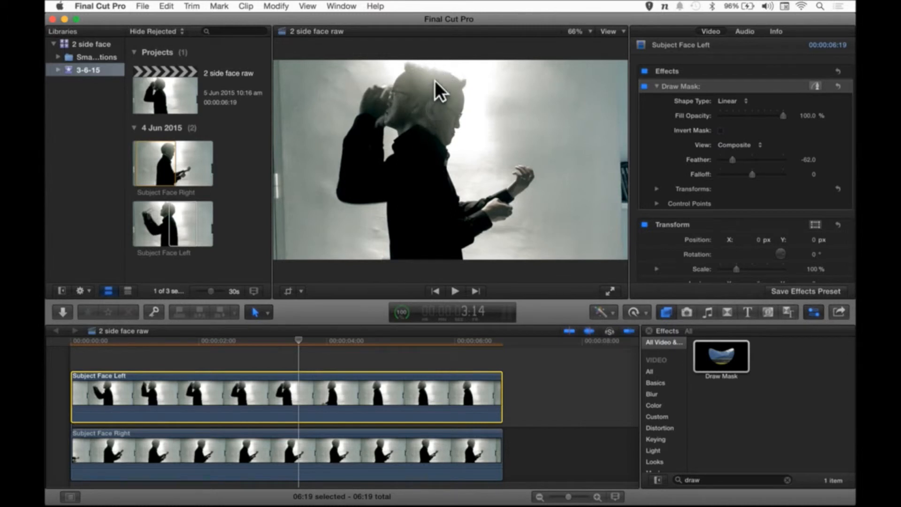
{"action": "mouse_move", "coordinate": [424, 207]}
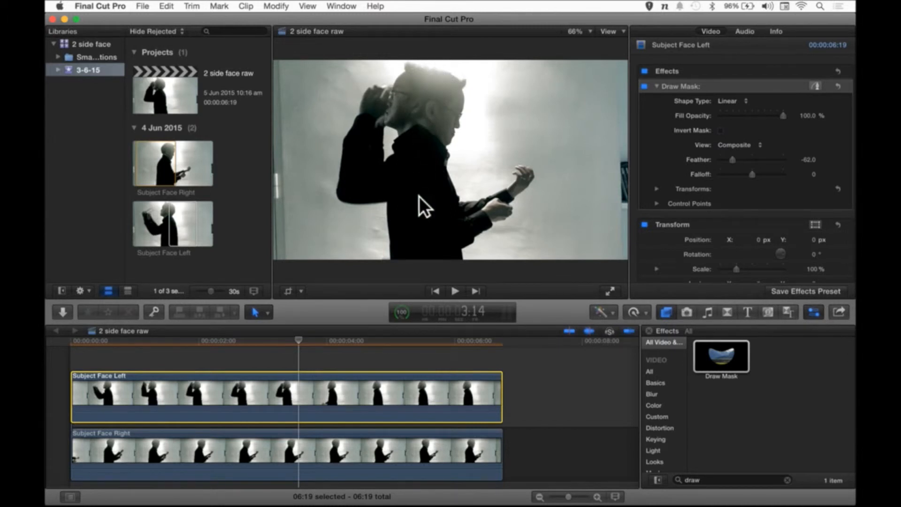
{"action": "mouse_move", "coordinate": [427, 145]}
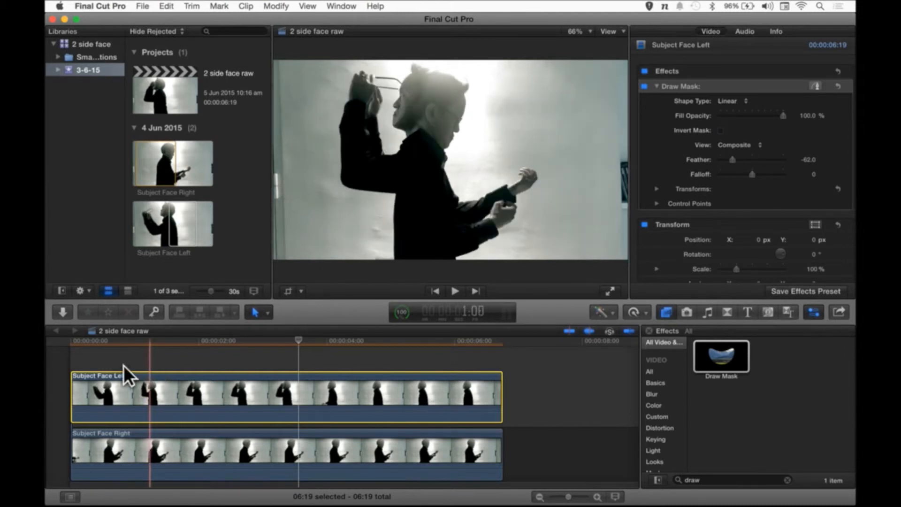
- Play, pause and scrub the composite around four seconds to inspect the merged faces
{"action": "left_click", "coordinate": [455, 291]}
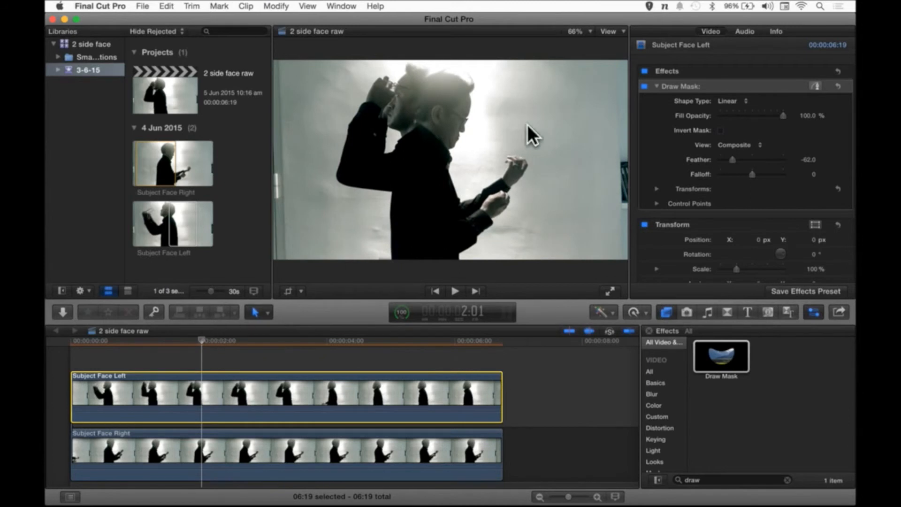
{"action": "left_click", "coordinate": [180, 341]}
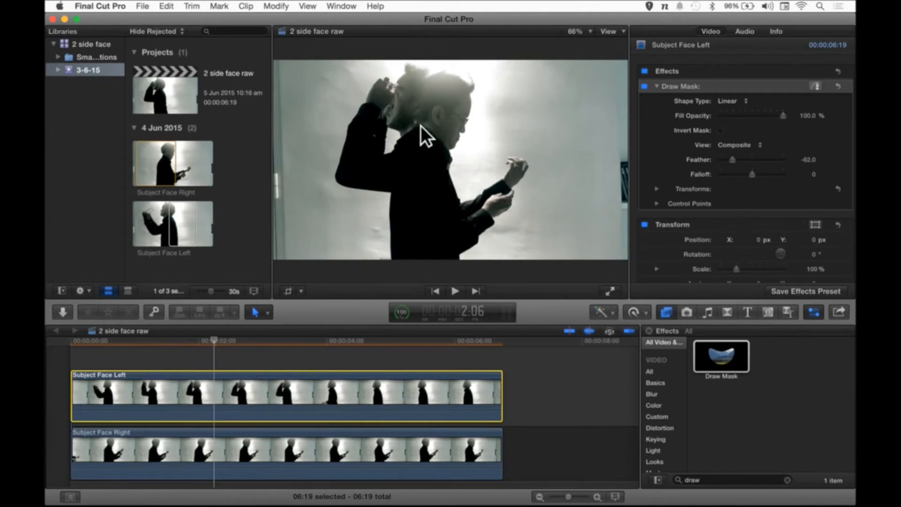
{"action": "left_click", "coordinate": [325, 340]}
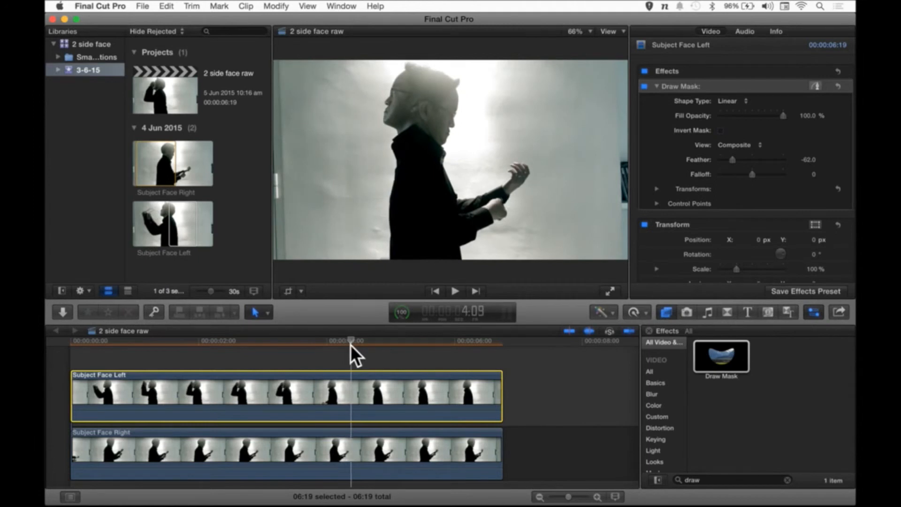
{"action": "mouse_move", "coordinate": [373, 270]}
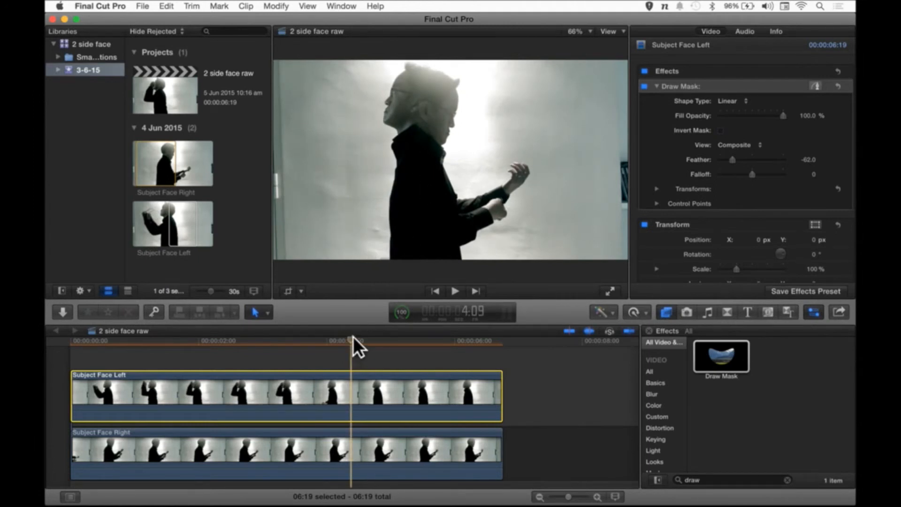
{"action": "mouse_move", "coordinate": [450, 135]}
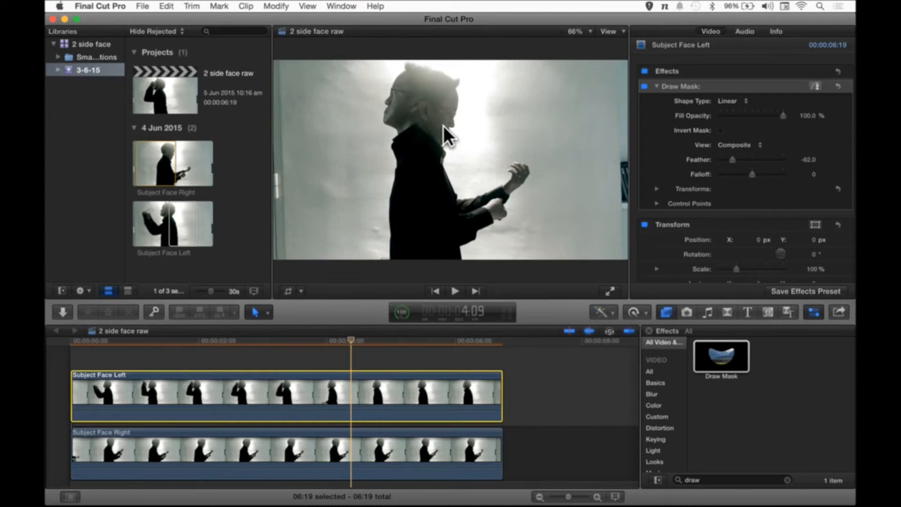
{"action": "mouse_move", "coordinate": [356, 348]}
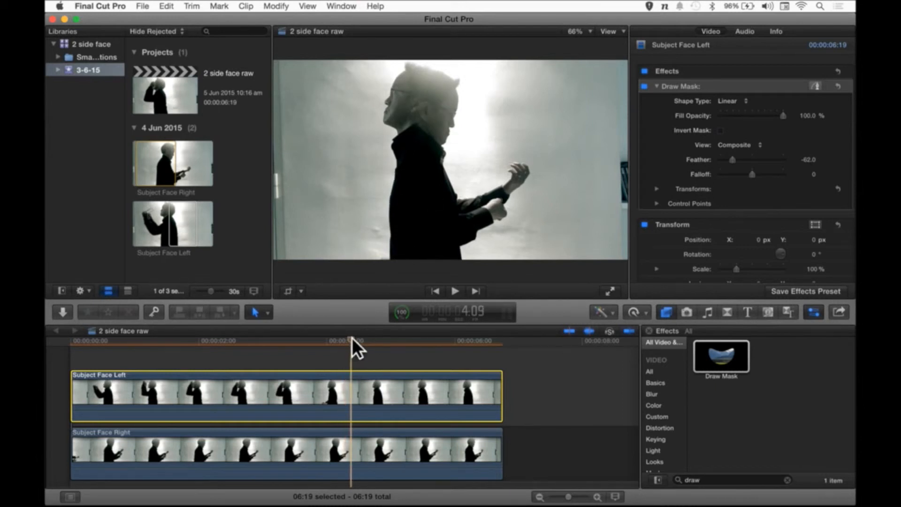
{"action": "left_click", "coordinate": [215, 340]}
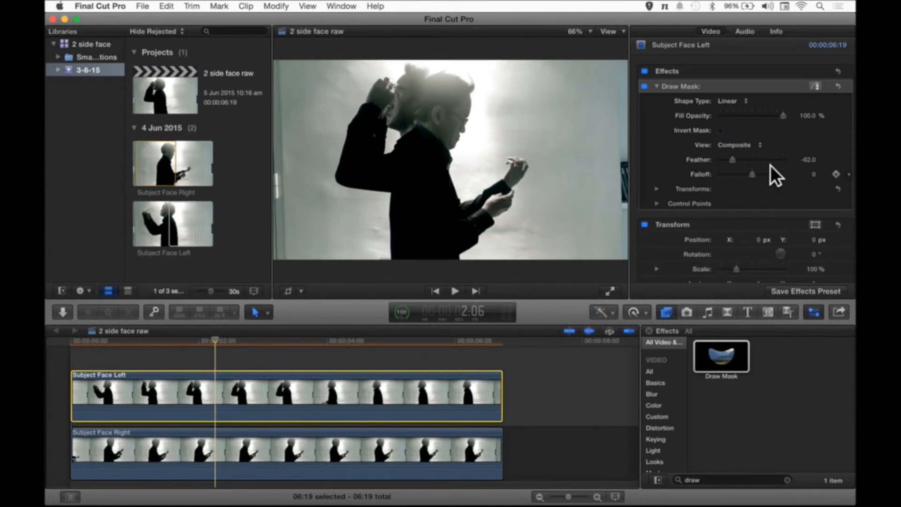
{"action": "mouse_move", "coordinate": [678, 110]}
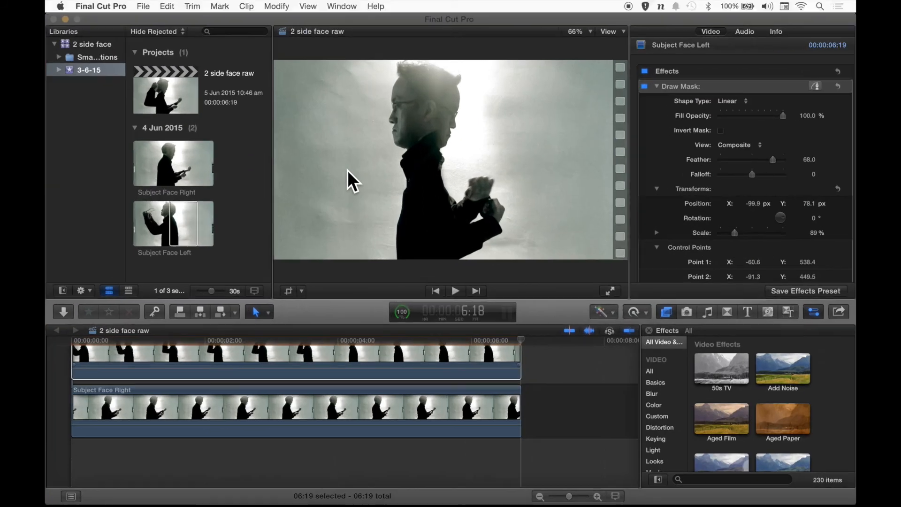
- View the Subject Face Left source clip, then open Mission Control
{"action": "left_click", "coordinate": [174, 163]}
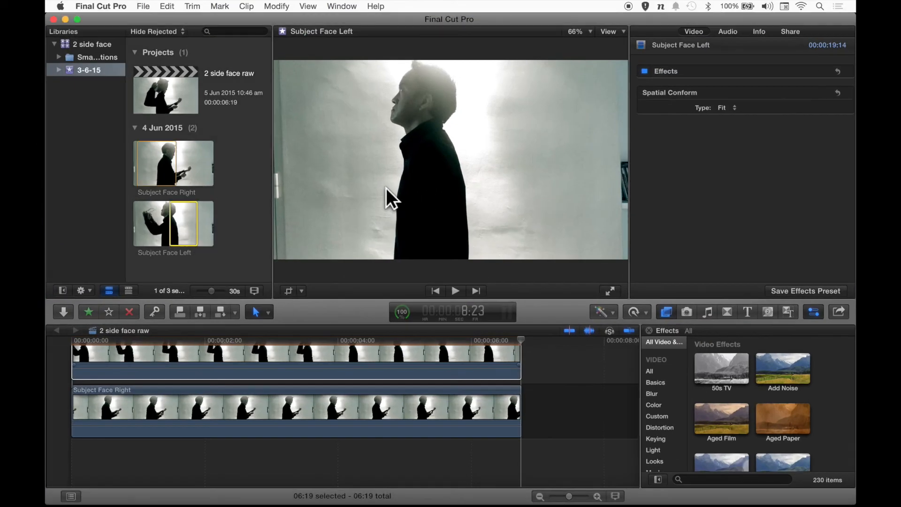
{"action": "left_click", "coordinate": [316, 354]}
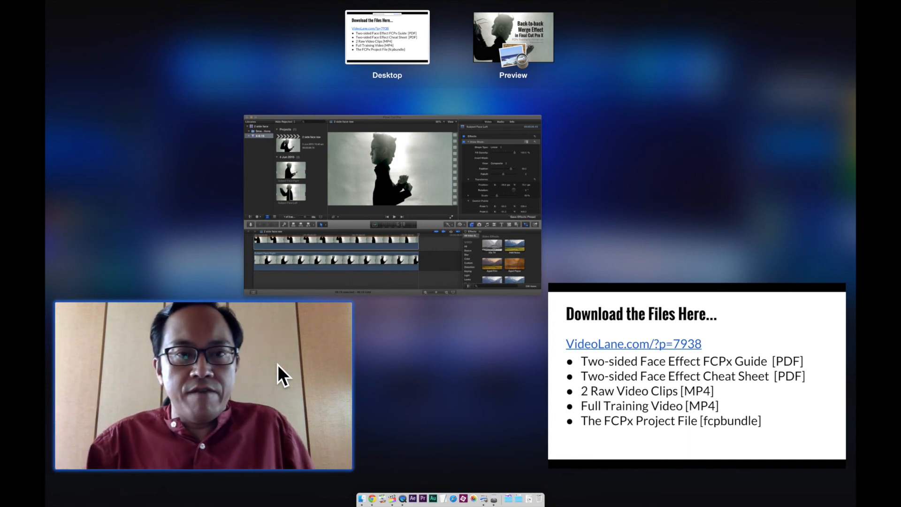
{"action": "mouse_move", "coordinate": [374, 339]}
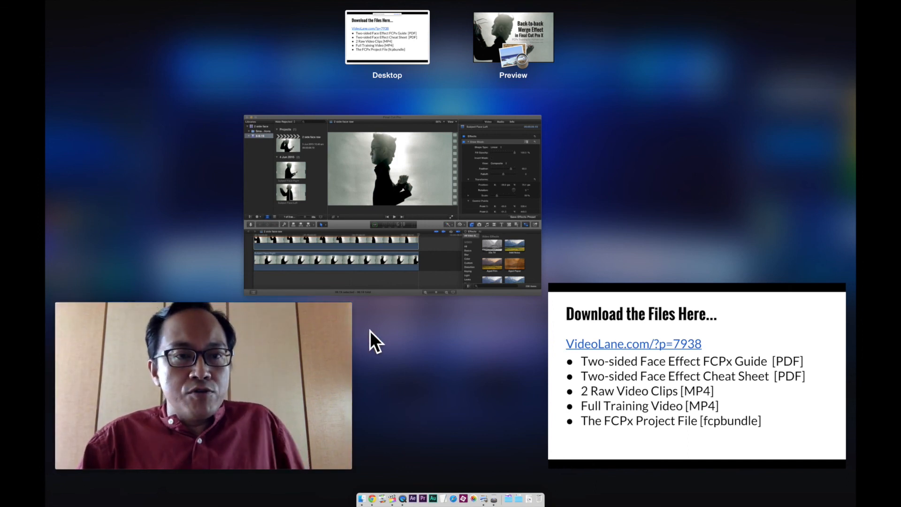